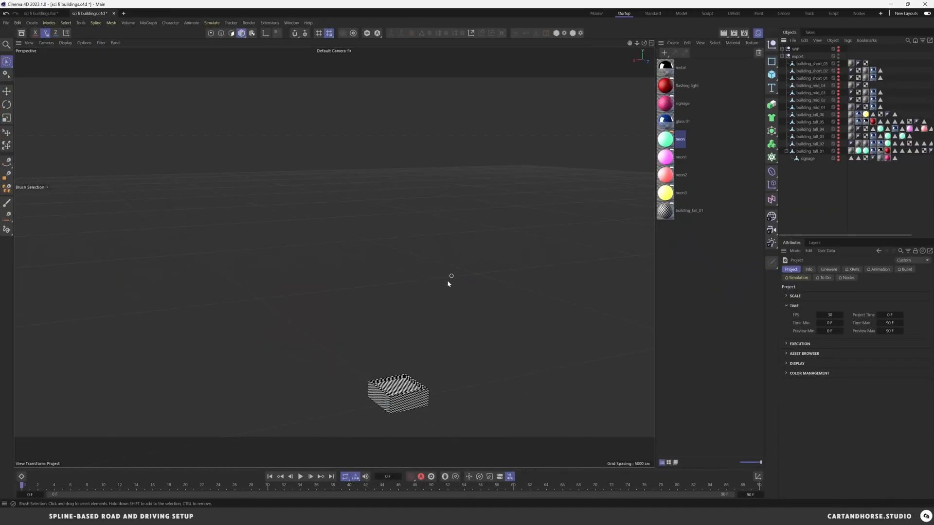
{"action": "mouse_move", "coordinate": [375, 348]}
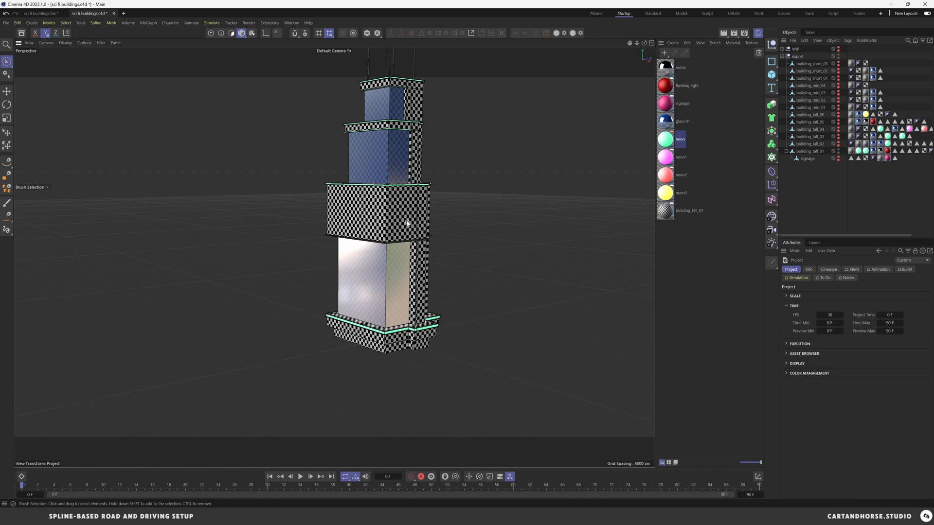
Select the building_tall_01 object in the Object Manager
{"action": "left_click", "coordinate": [809, 151]}
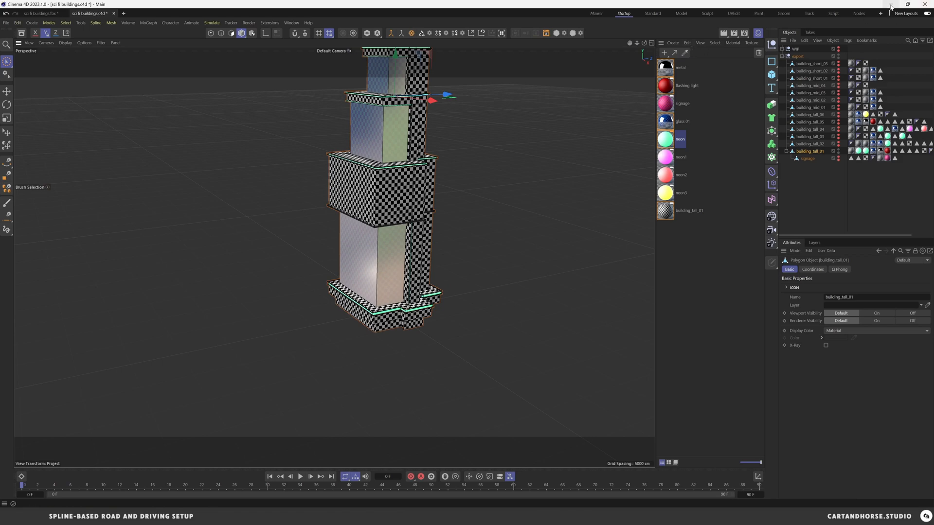
{"action": "mouse_move", "coordinate": [892, 7]}
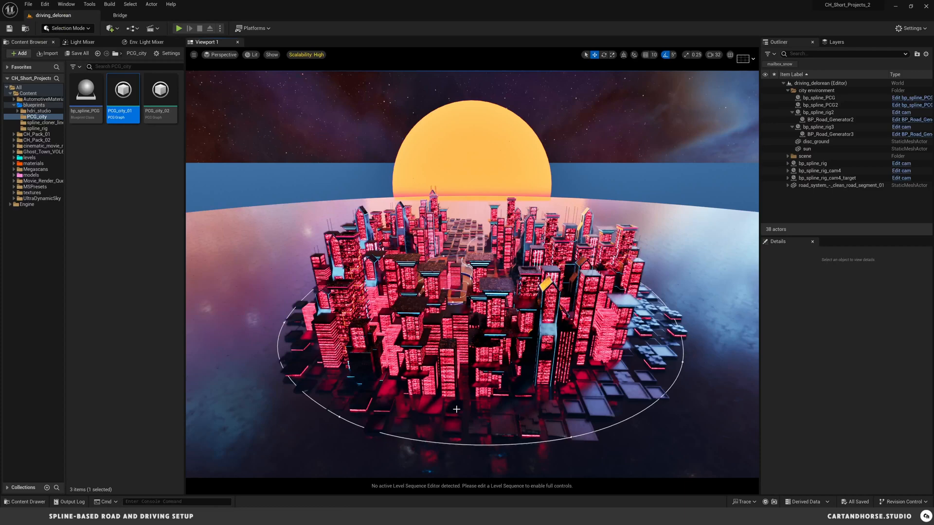
{"action": "mouse_move", "coordinate": [533, 328]}
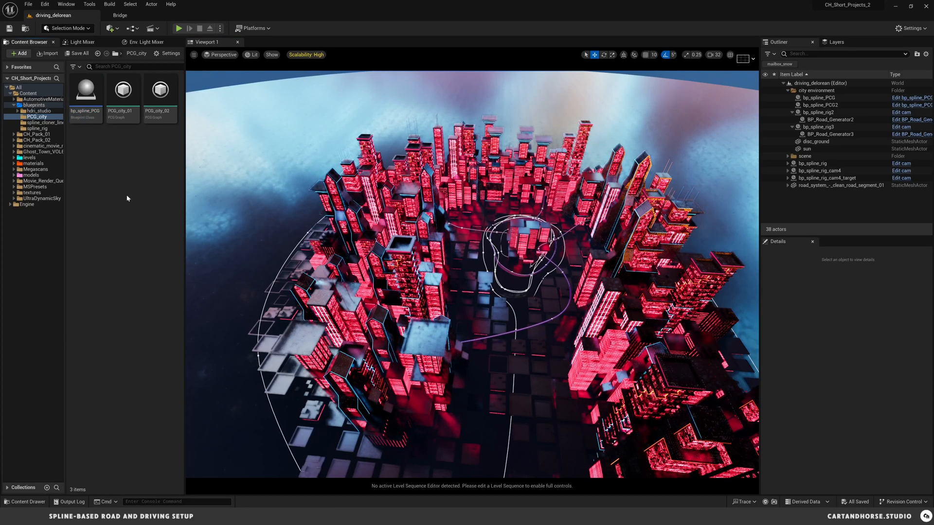
Open bp_spline_PCG and select its Spline component to view Closed Loop and Draw Debug
{"action": "left_click", "coordinate": [819, 97]}
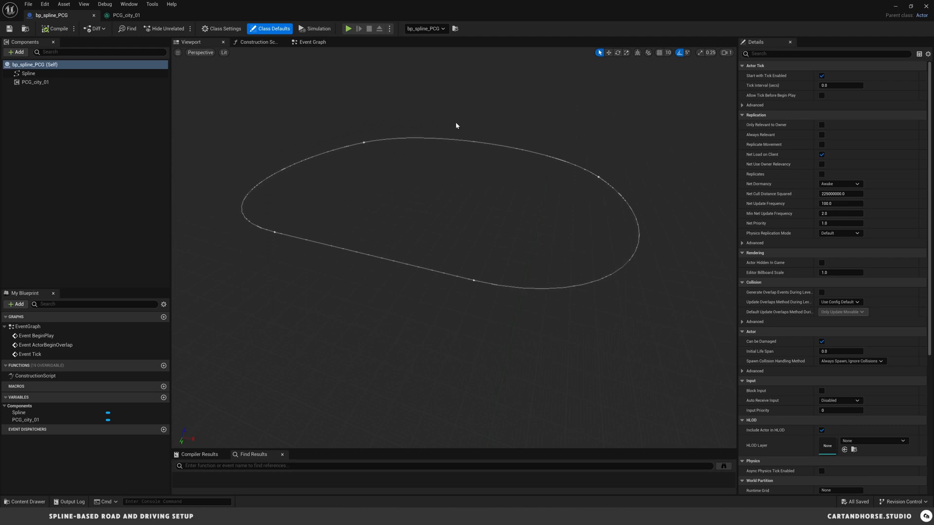
{"action": "mouse_move", "coordinate": [84, 116]}
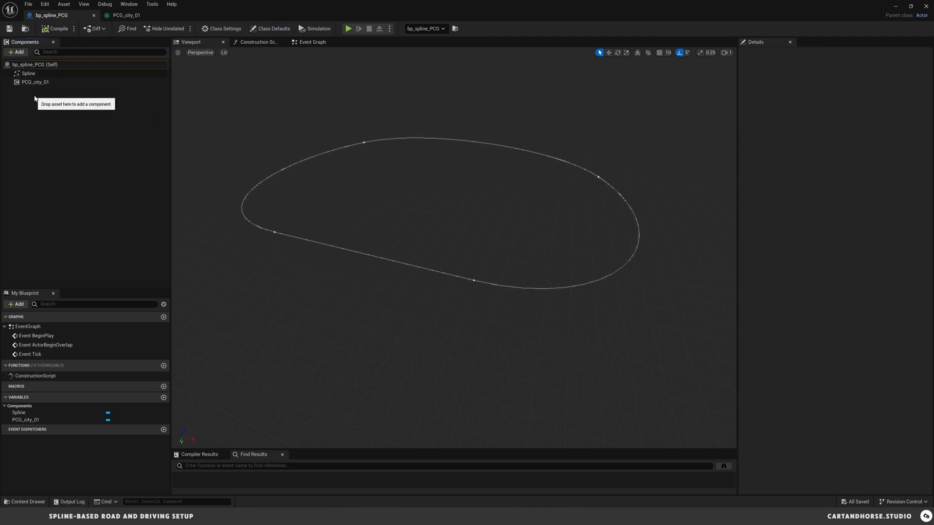
{"action": "left_click", "coordinate": [28, 73]}
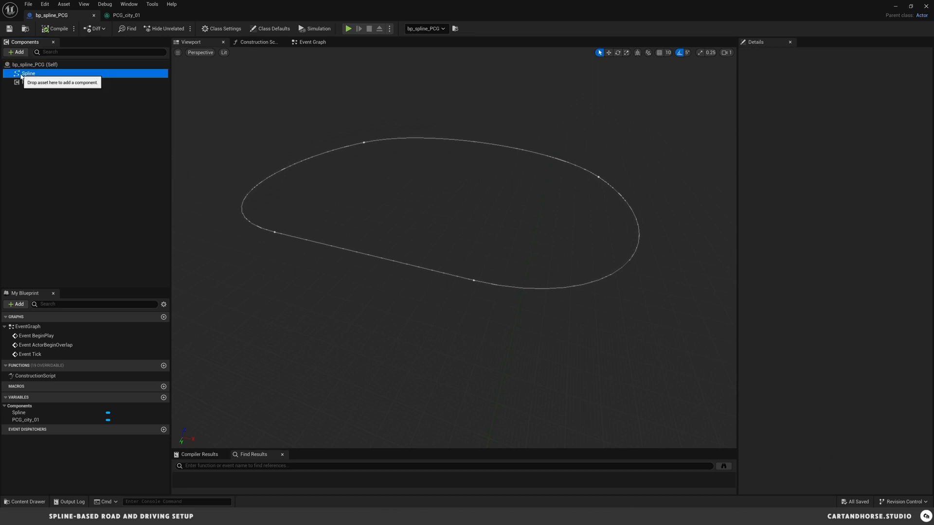
{"action": "left_click", "coordinate": [17, 53]}
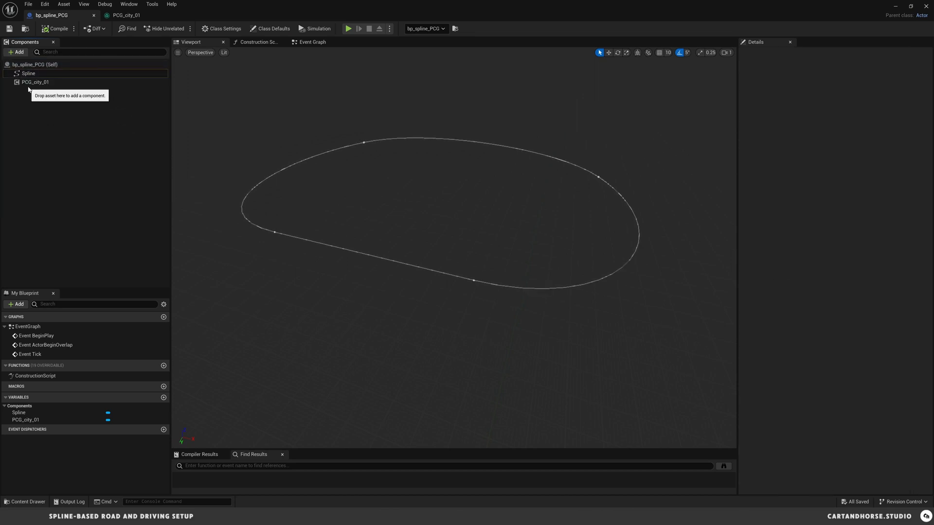
{"action": "left_click", "coordinate": [28, 73]}
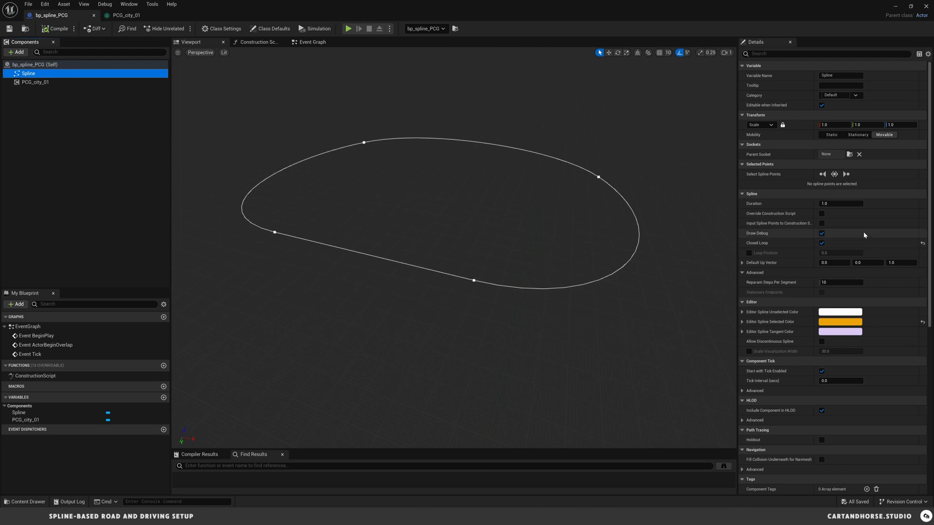
{"action": "mouse_move", "coordinate": [470, 280]}
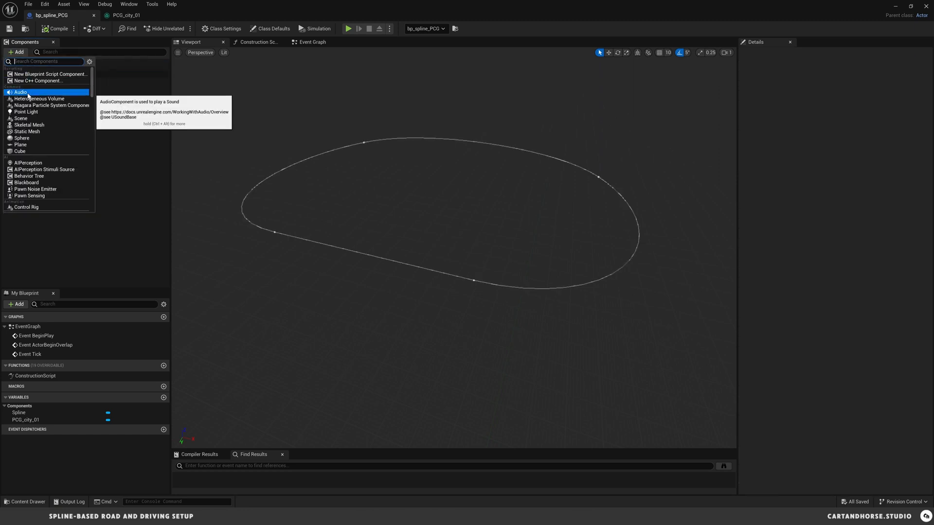
Add a second spline component, Spline1, and bring up its point's Spline Generation Panel
{"action": "left_click", "coordinate": [20, 92]}
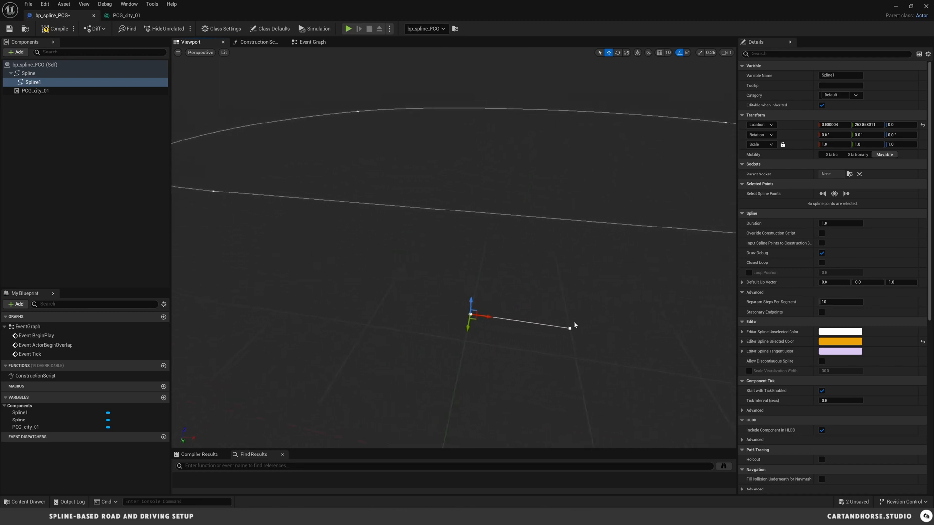
{"action": "left_click", "coordinate": [470, 315]}
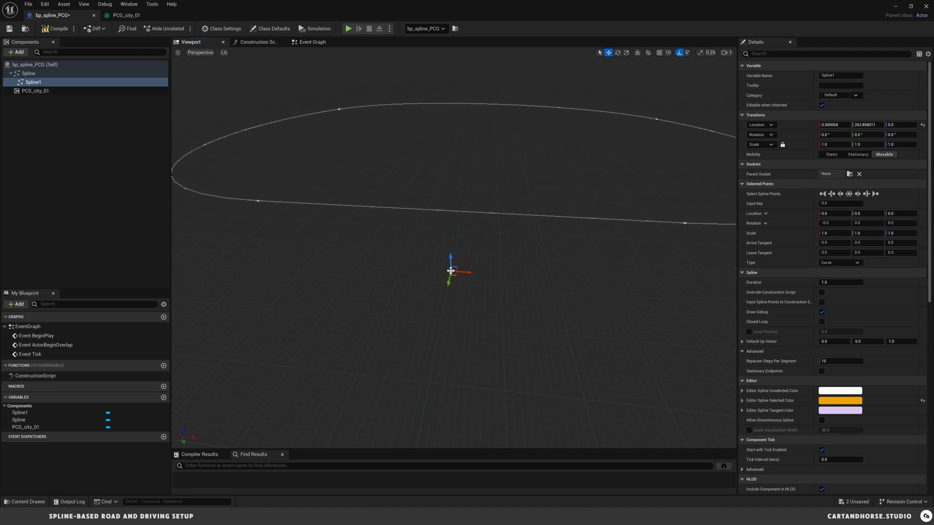
{"action": "right_click", "coordinate": [451, 271]}
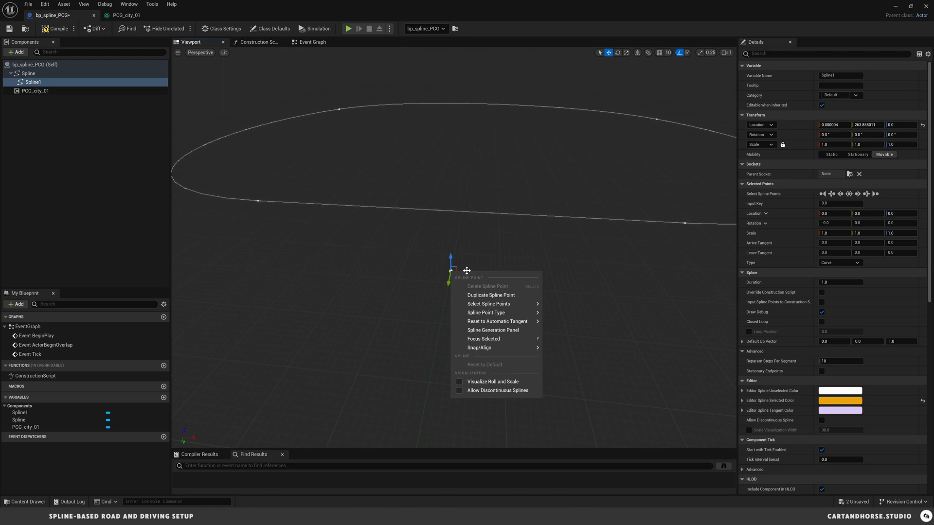
{"action": "left_click", "coordinate": [493, 330]}
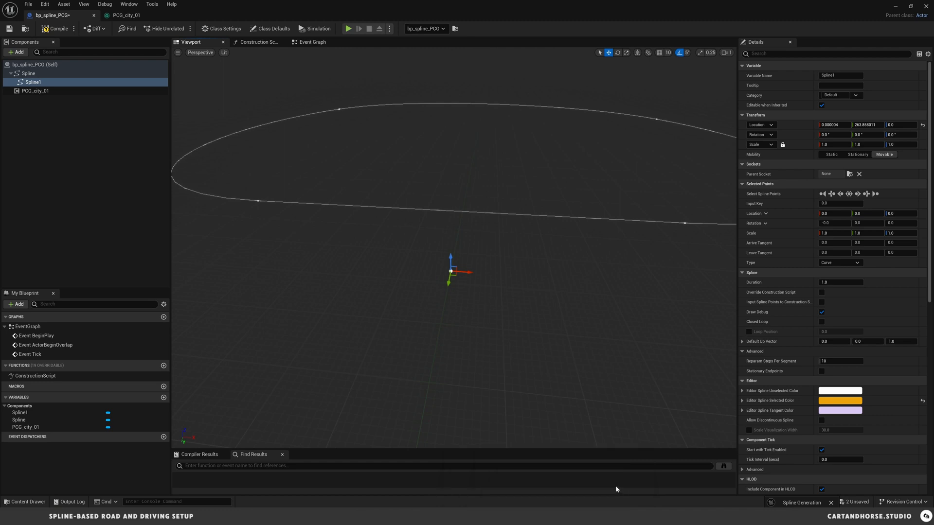
{"action": "mouse_move", "coordinate": [791, 486]}
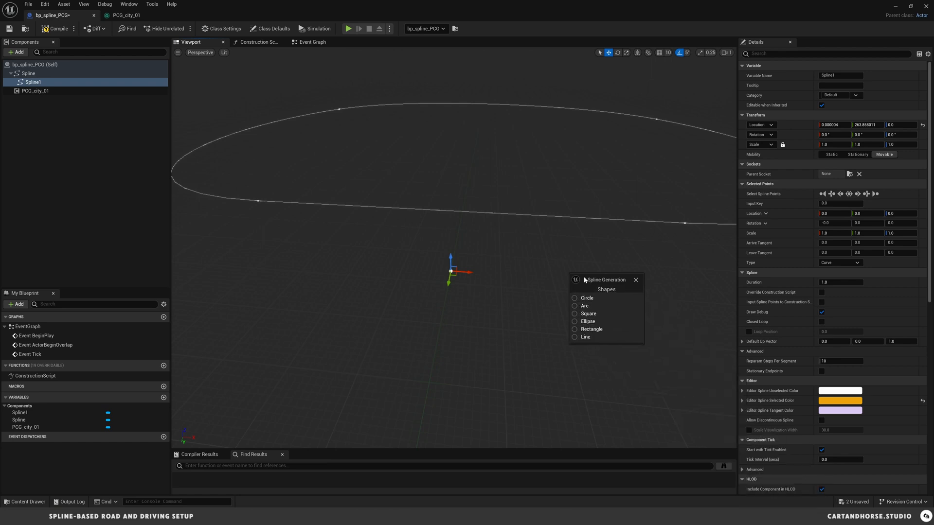
Generate a three-point, radius-100 circle for Spline1, then close the generation panel
{"action": "left_click_drag", "start_coordinate": [604, 281], "coordinate": [584, 324]}
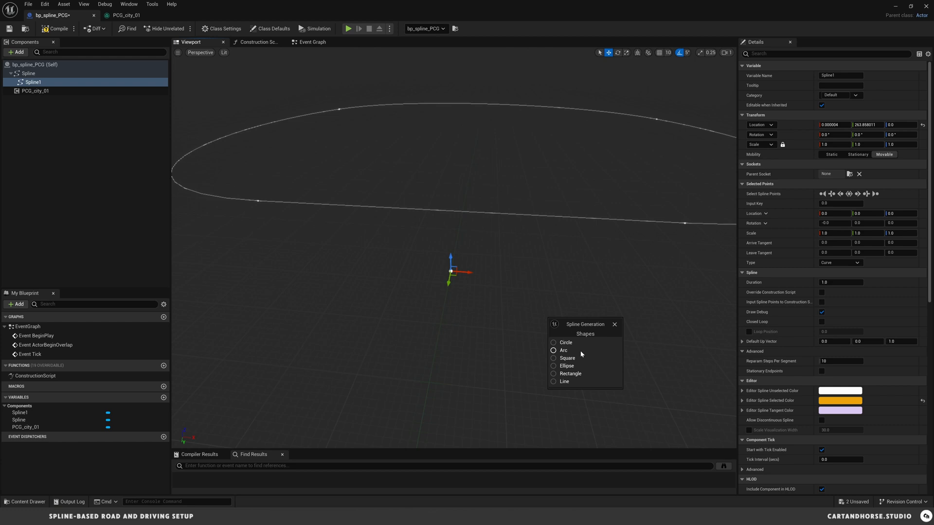
{"action": "left_click", "coordinate": [554, 342]}
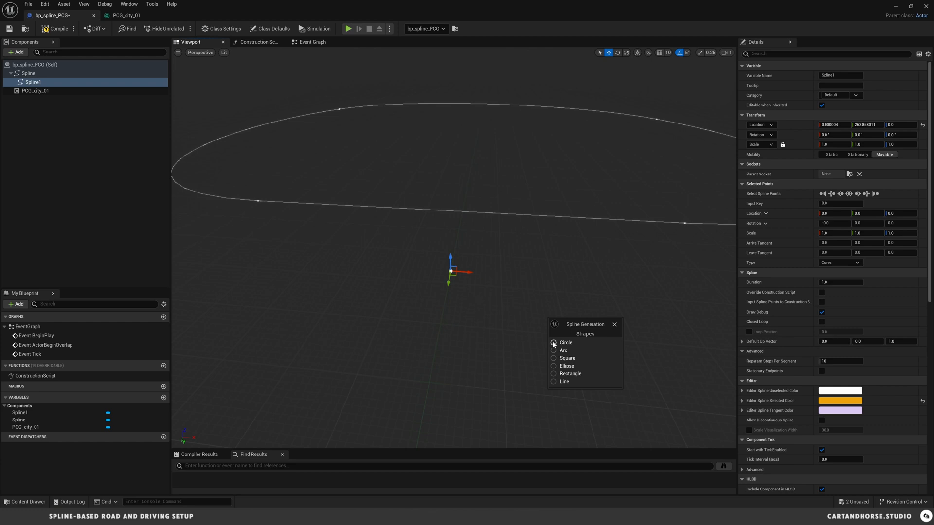
{"action": "left_click", "coordinate": [554, 342]}
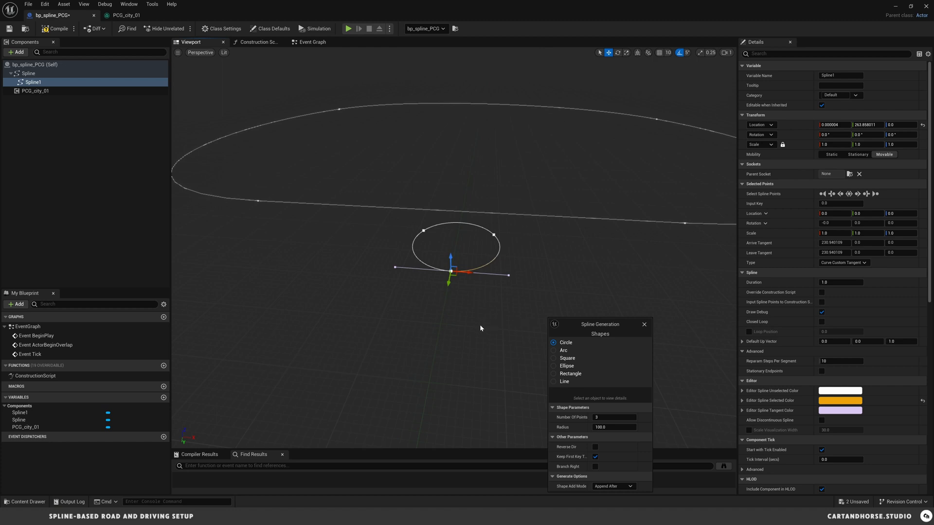
{"action": "mouse_move", "coordinate": [547, 352]}
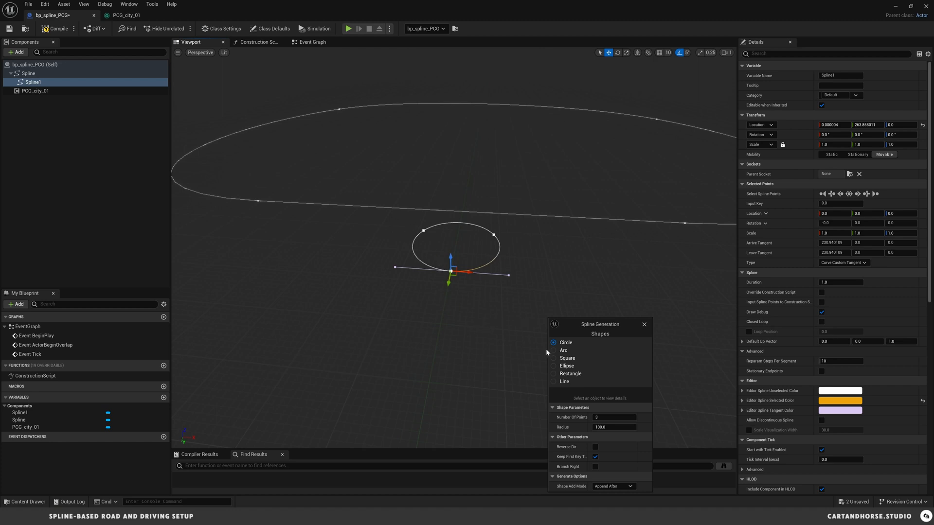
{"action": "mouse_move", "coordinate": [606, 329]}
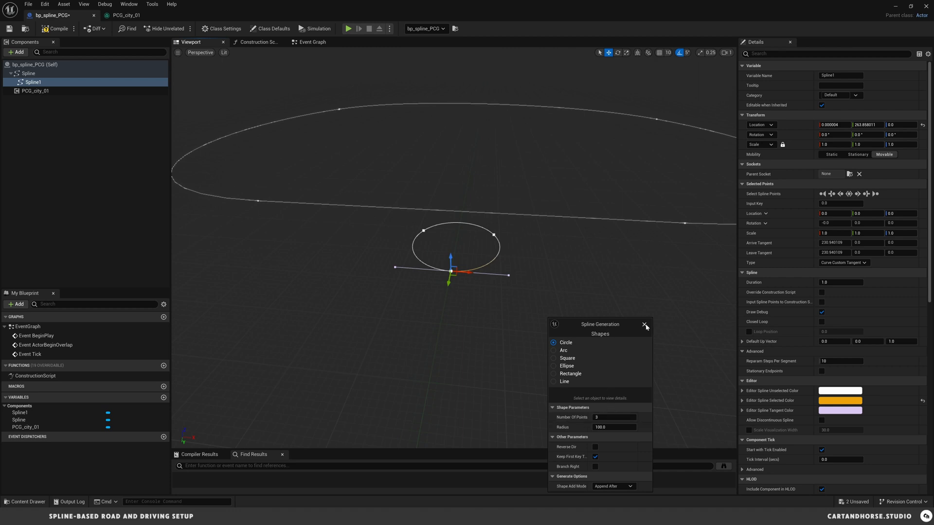
{"action": "left_click", "coordinate": [644, 327]}
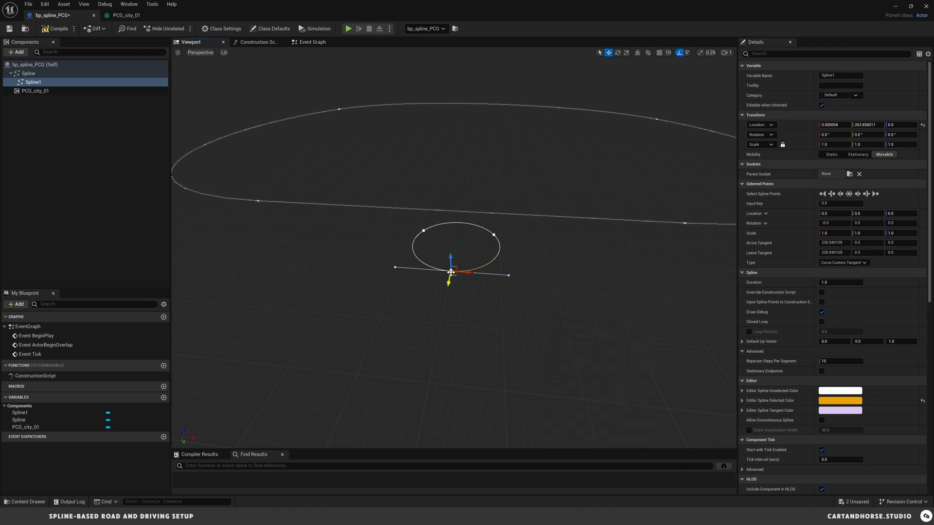
Drag Spline1's points and tangents into a small irregular rounded shape
{"action": "left_click_drag", "start_coordinate": [450, 272], "coordinate": [393, 270]}
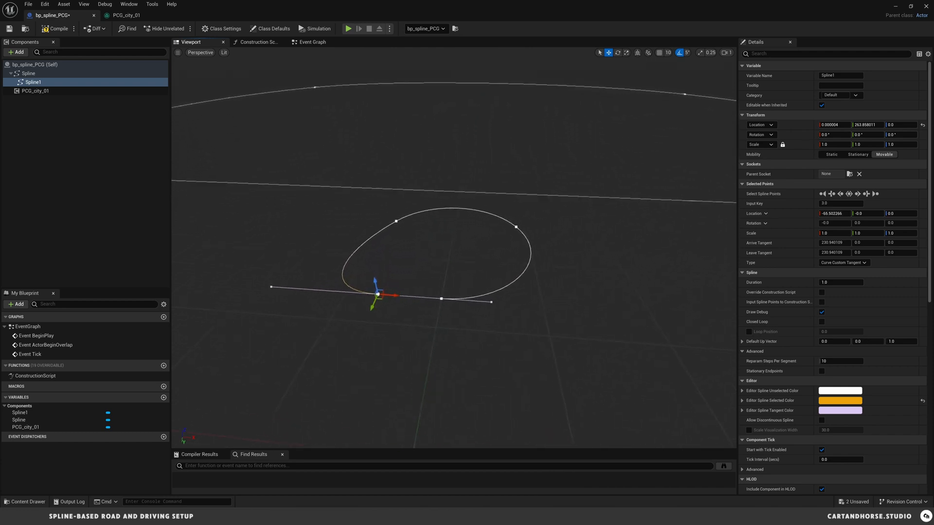
{"action": "left_click_drag", "start_coordinate": [379, 292], "coordinate": [462, 274]}
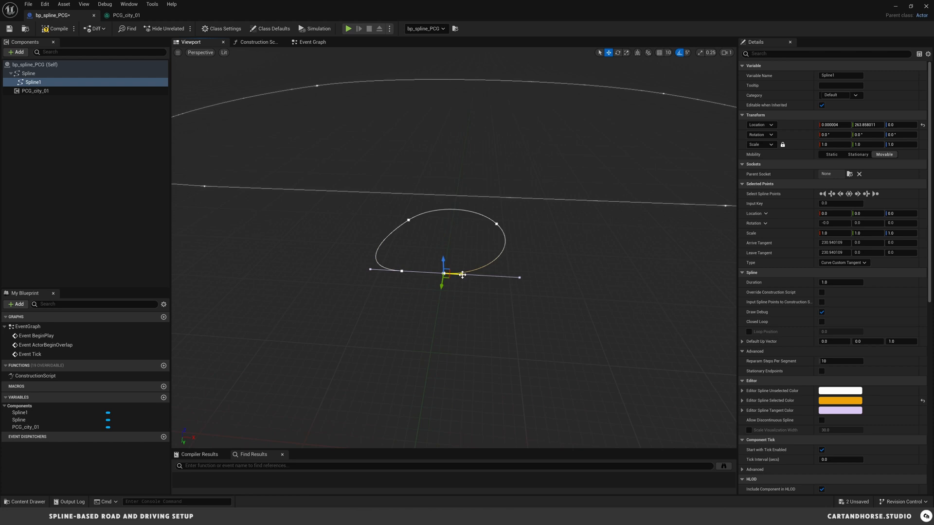
{"action": "left_click_drag", "start_coordinate": [443, 274], "coordinate": [485, 277]}
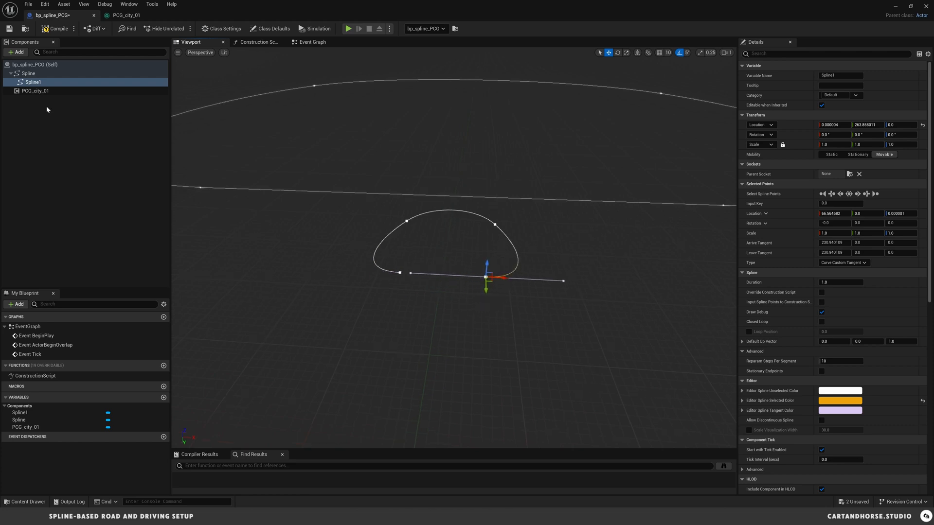
Reselect Spline1 and enable Closed Loop in the Details panel
{"action": "left_click", "coordinate": [29, 72]}
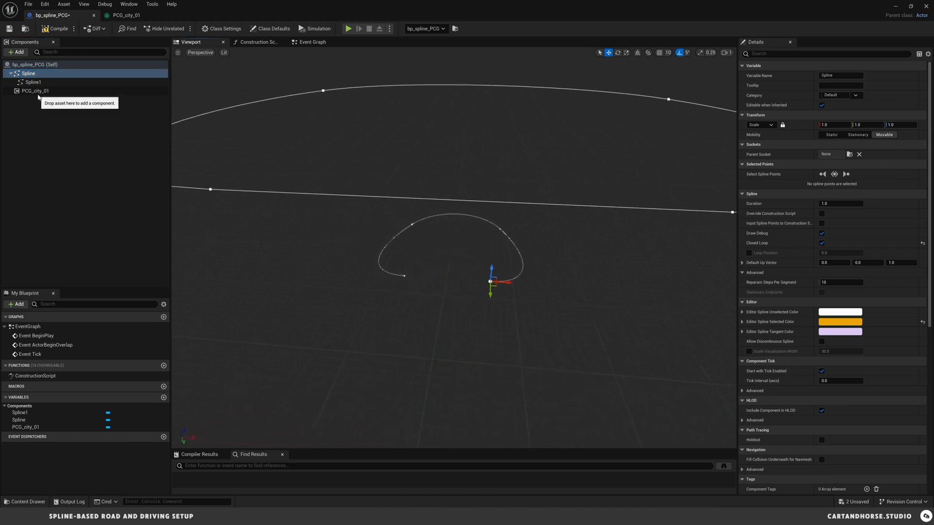
{"action": "left_click", "coordinate": [34, 82]}
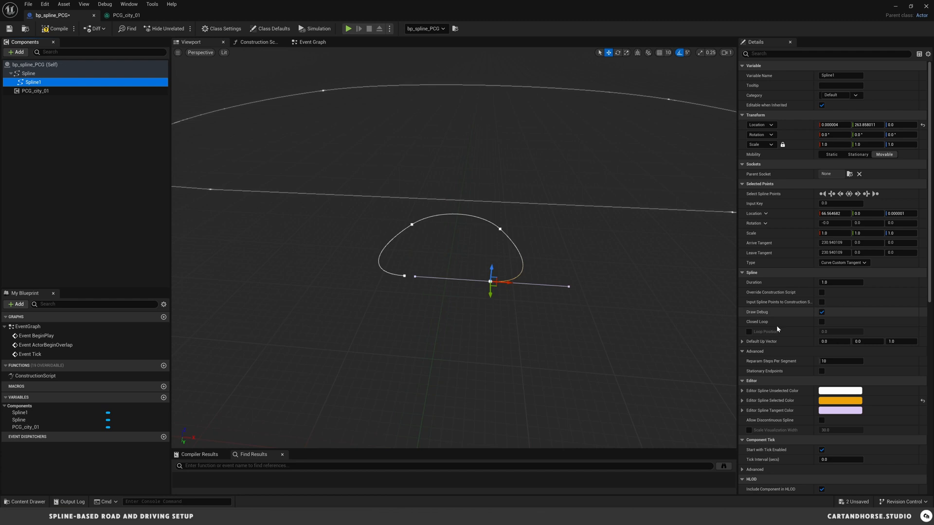
{"action": "left_click", "coordinate": [821, 321]}
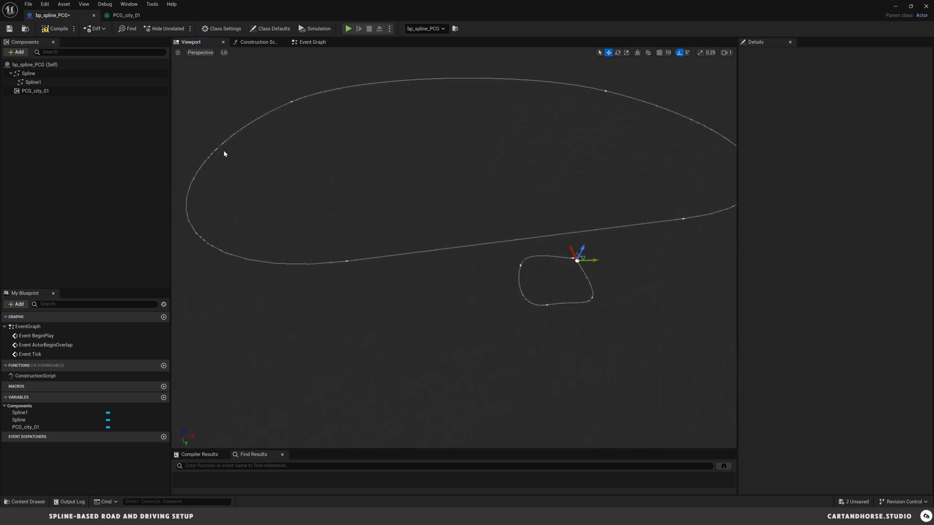
{"action": "left_click", "coordinate": [32, 82]}
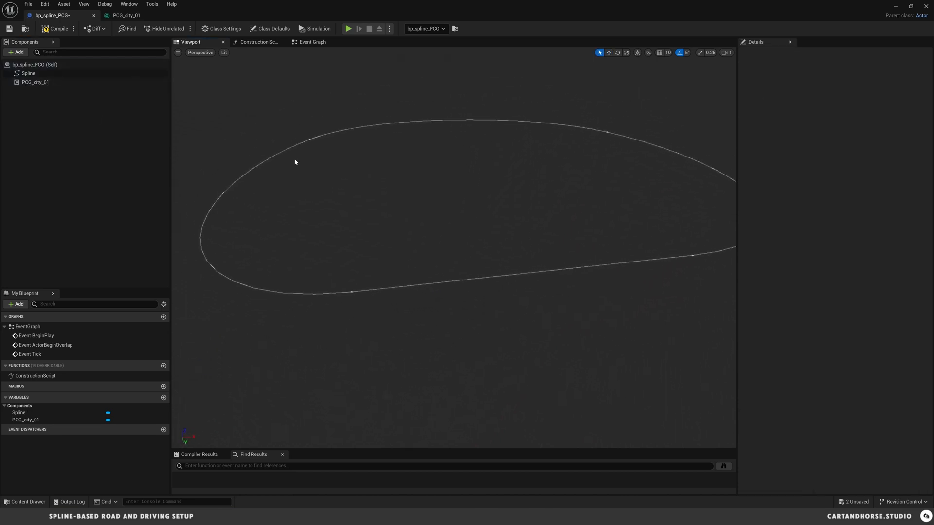
{"action": "left_click", "coordinate": [35, 82]}
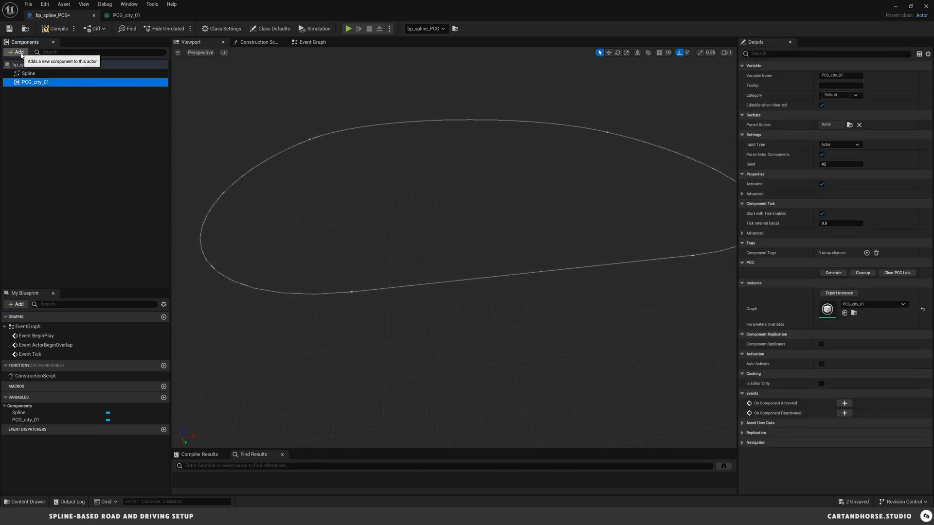
{"action": "left_click", "coordinate": [17, 52]}
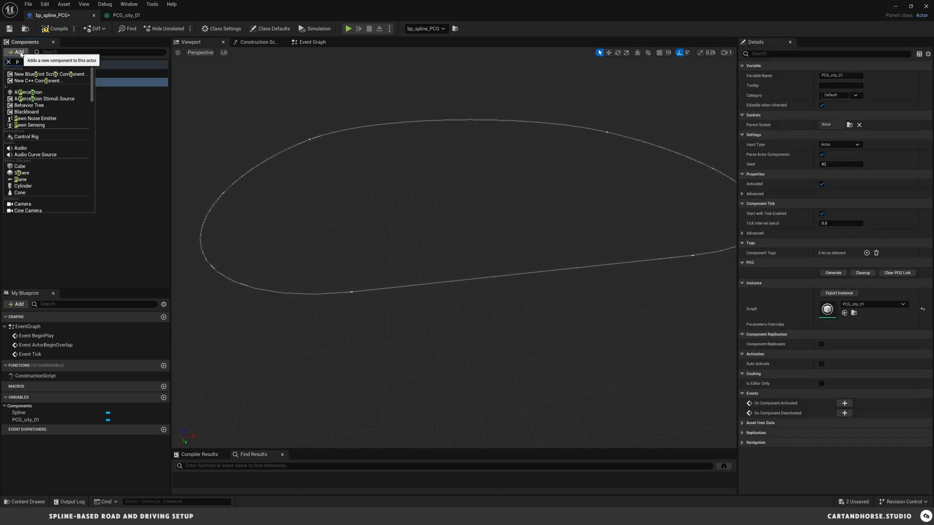
{"action": "type", "text": "pcg"}
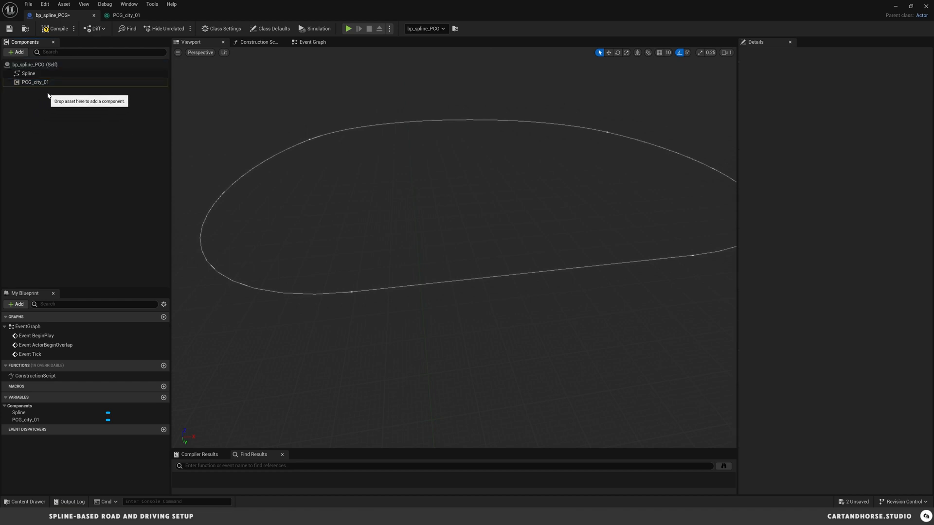
{"action": "mouse_move", "coordinate": [131, 148]}
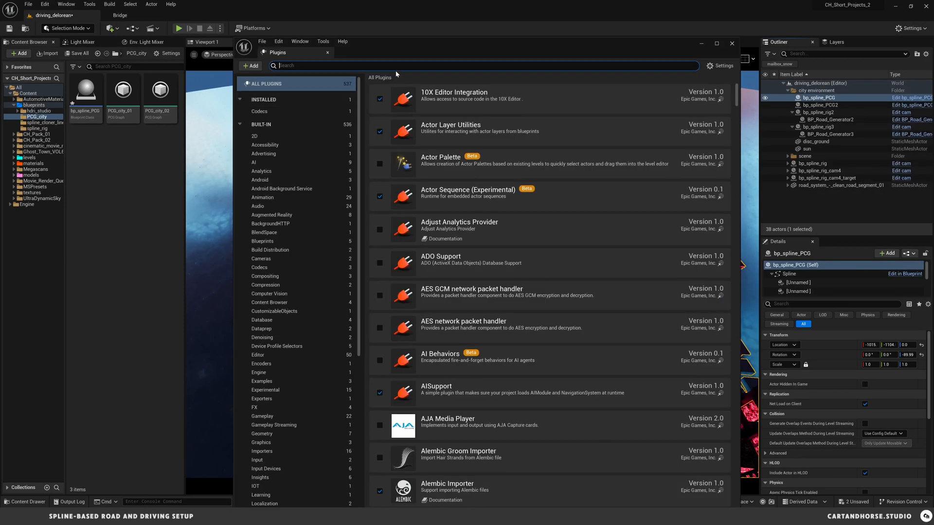
Search plugins for 'procedural', confirm the PCG plugins are enabled, and close the window
{"action": "type", "text": "procedural"}
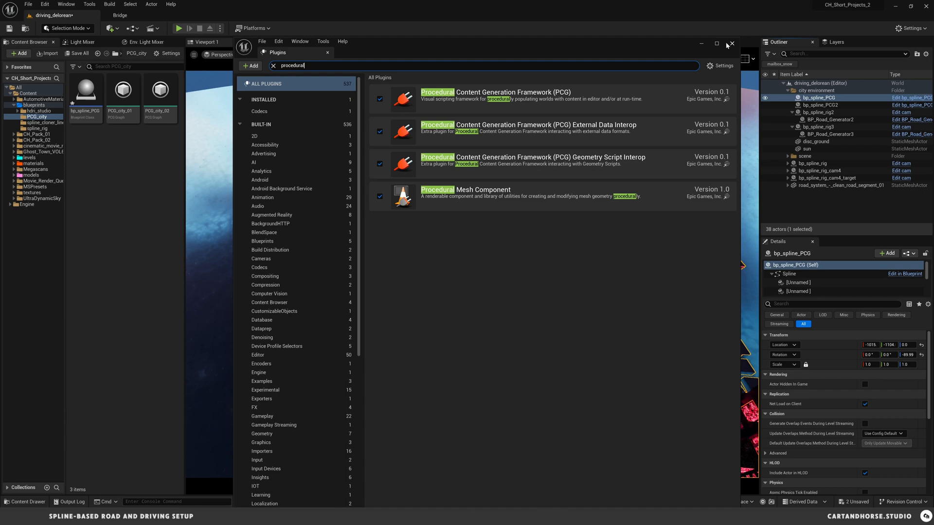
{"action": "left_click", "coordinate": [732, 44]}
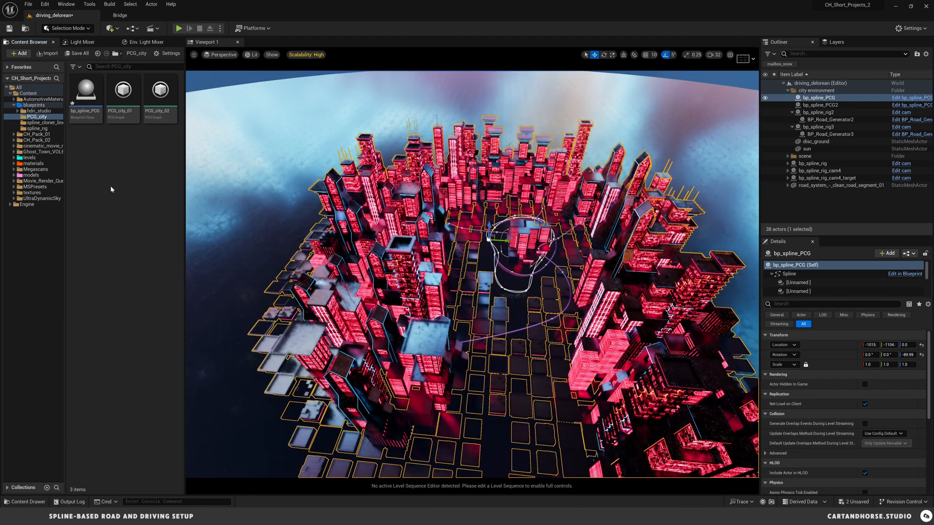
Reopen bp_spline_PCG, select PCG_city_01, and dismiss the crash report after restart
{"action": "double_click", "coordinate": [85, 90]}
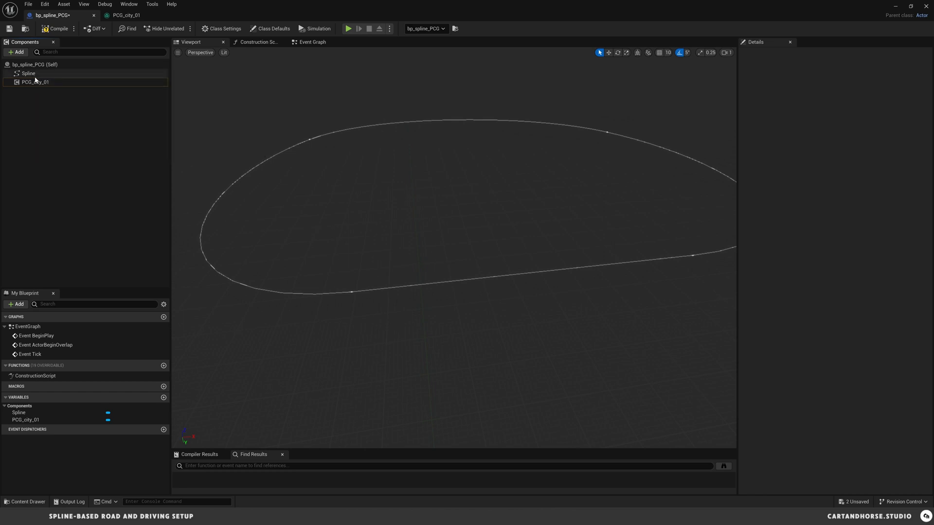
{"action": "left_click", "coordinate": [35, 83]}
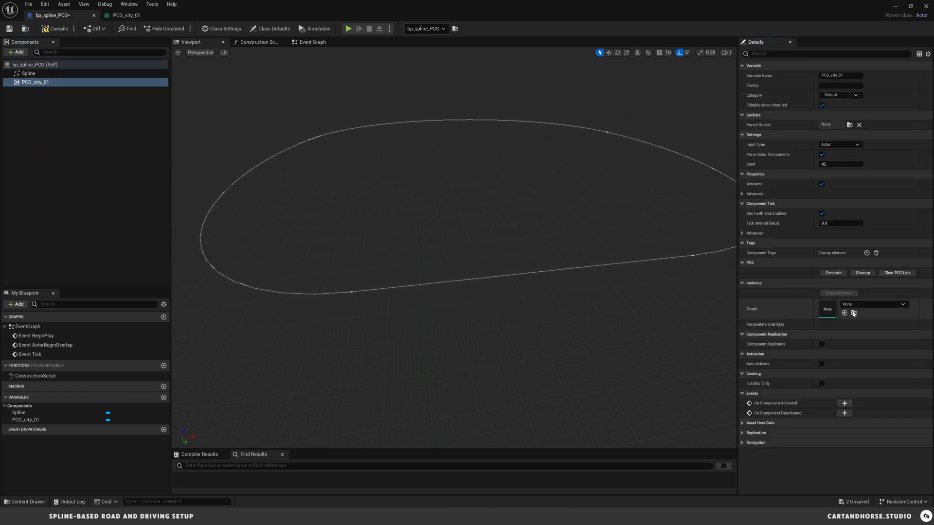
{"action": "mouse_move", "coordinate": [855, 313]}
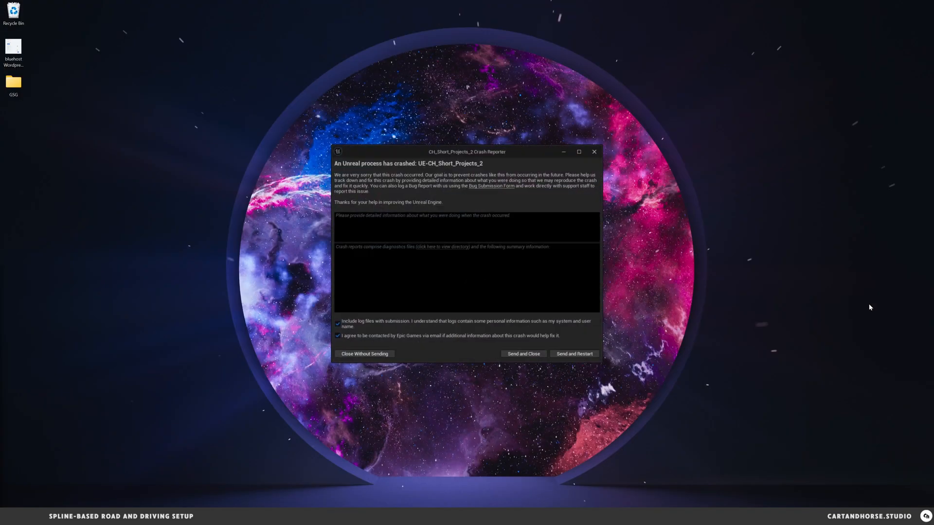
{"action": "left_click", "coordinate": [364, 354]}
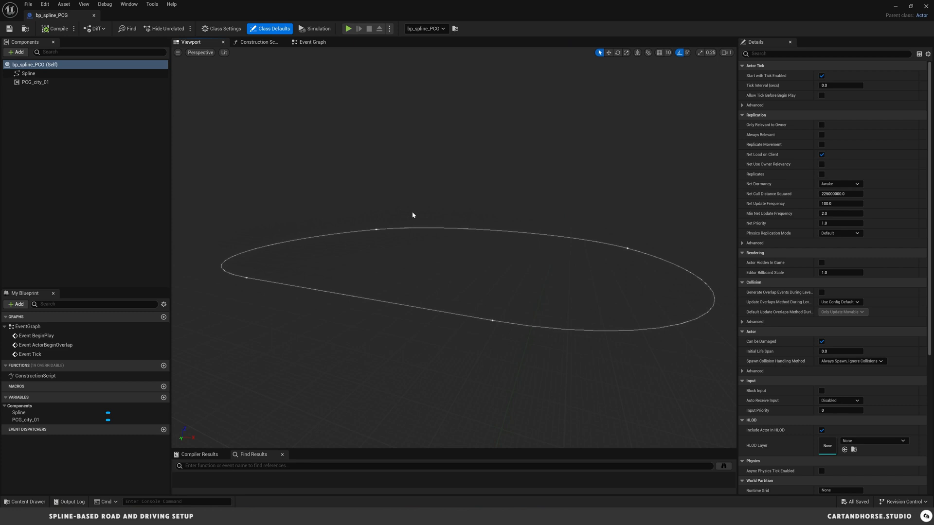
{"action": "left_click", "coordinate": [35, 82]}
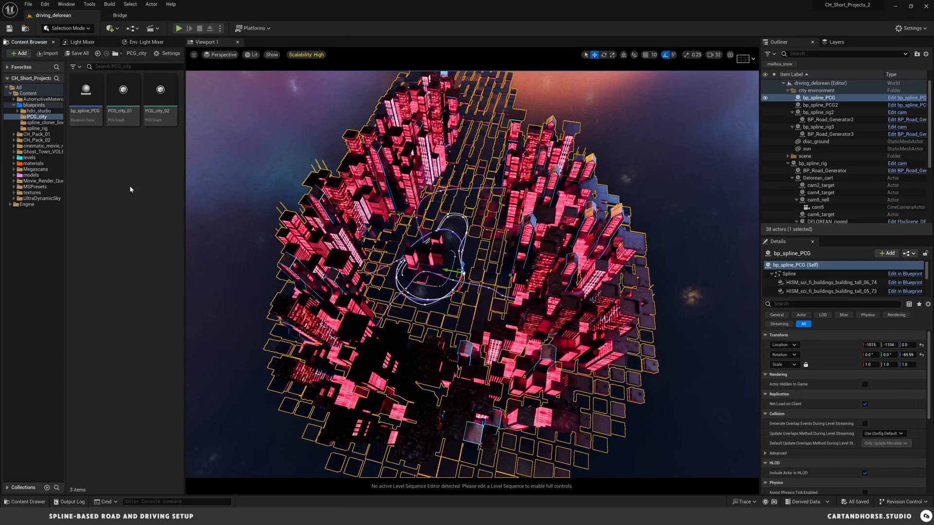
{"action": "mouse_move", "coordinate": [117, 165]}
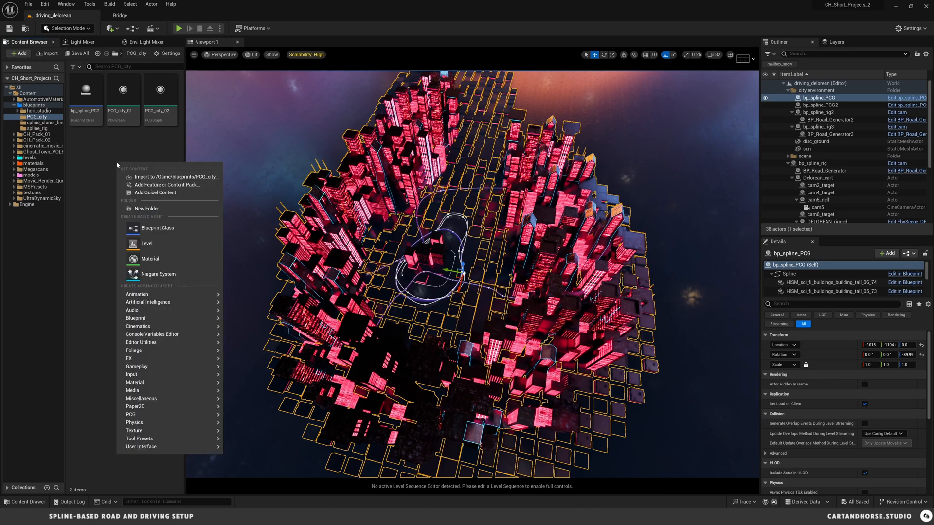
{"action": "mouse_move", "coordinate": [131, 414]}
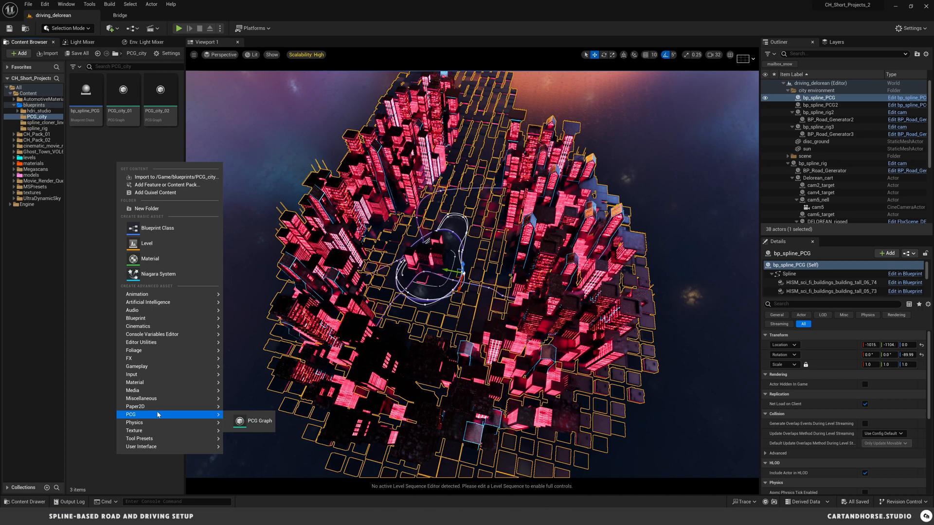
{"action": "mouse_move", "coordinate": [258, 421]}
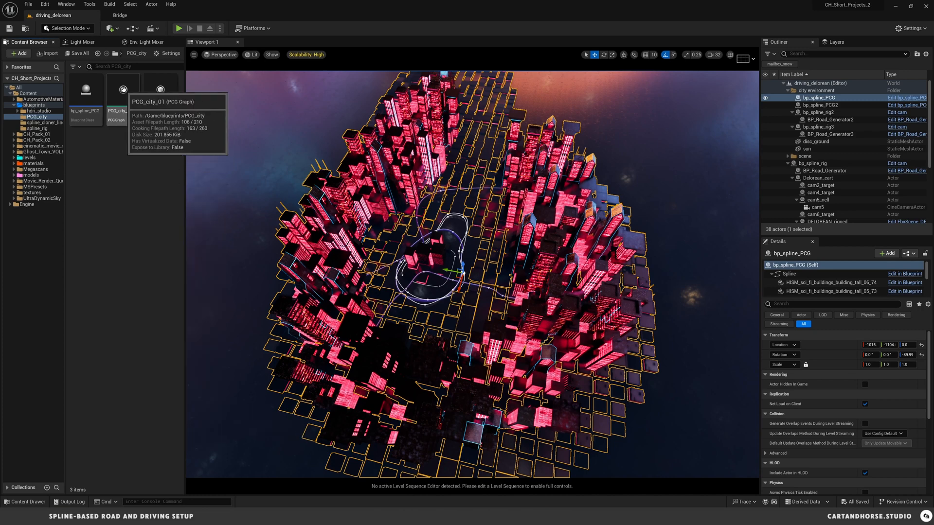
Open the PCG_city_01 graph asset from the Content Browser
{"action": "double_click", "coordinate": [116, 88]}
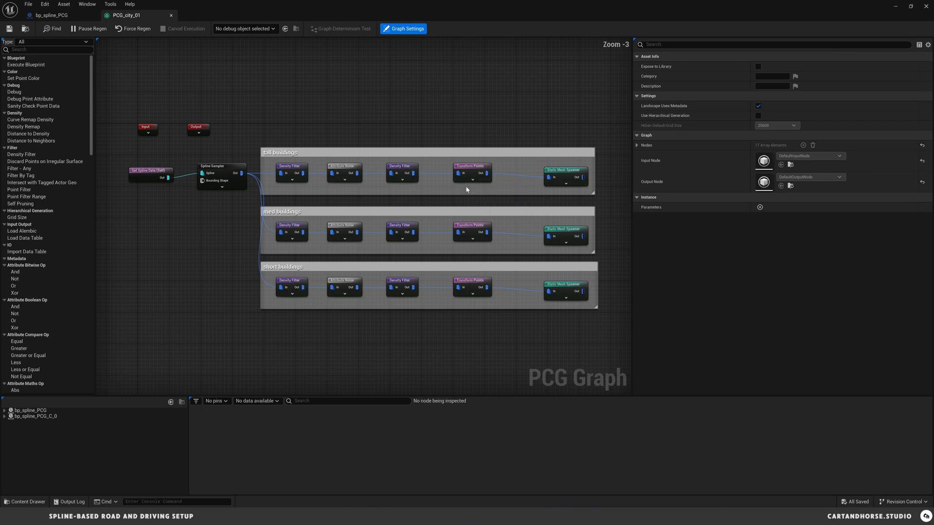
{"action": "mouse_move", "coordinate": [244, 236]}
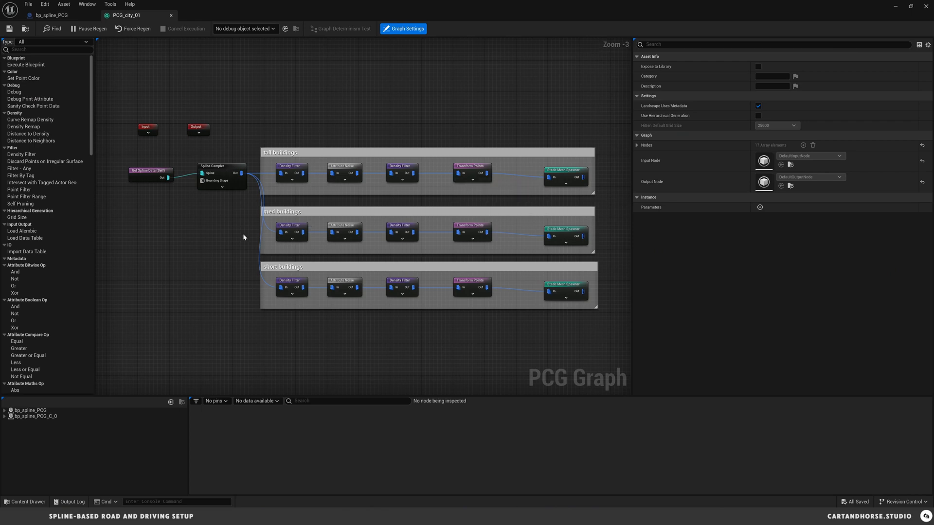
{"action": "mouse_move", "coordinate": [260, 221]}
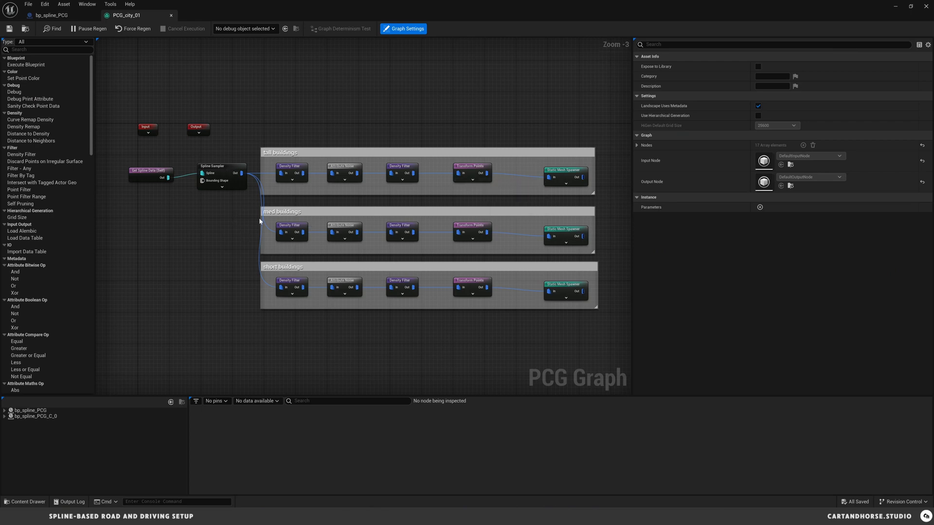
{"action": "mouse_move", "coordinate": [256, 219]}
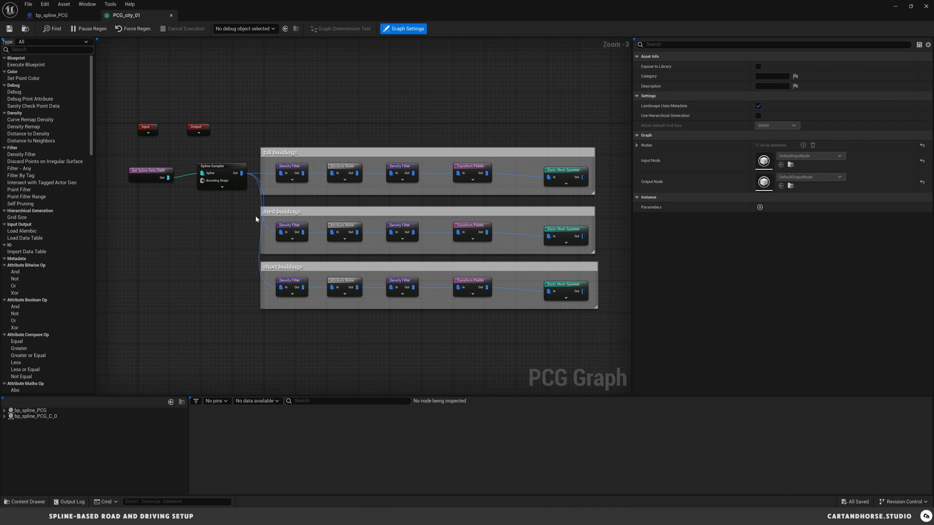
{"action": "mouse_move", "coordinate": [177, 225]}
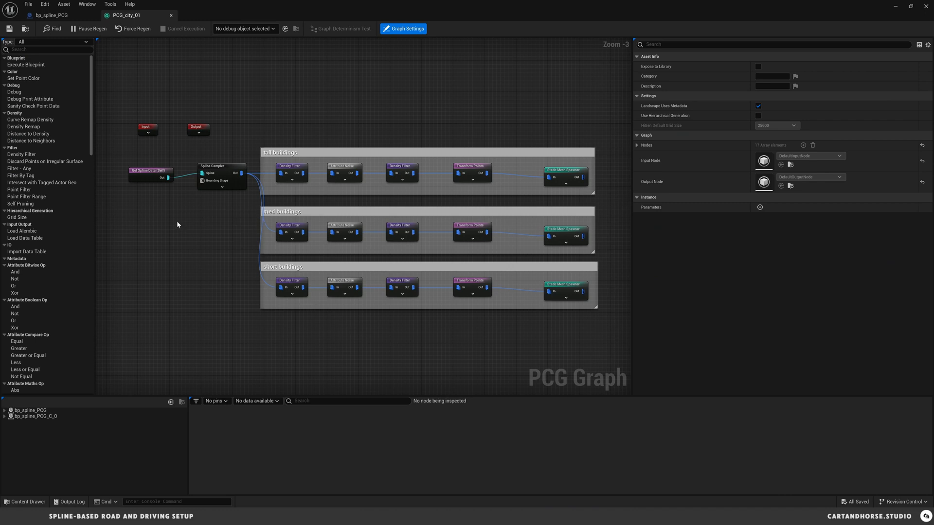
{"action": "mouse_move", "coordinate": [136, 185]}
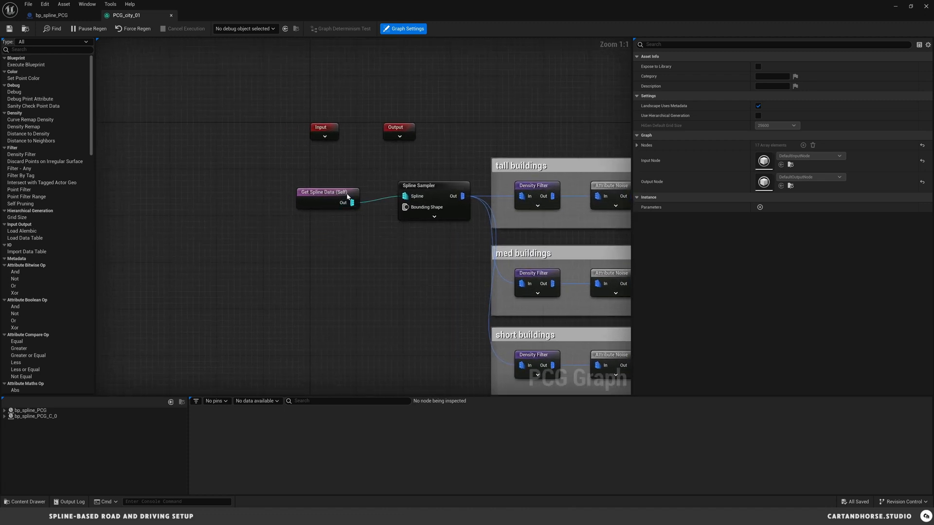
{"action": "mouse_move", "coordinate": [327, 191]}
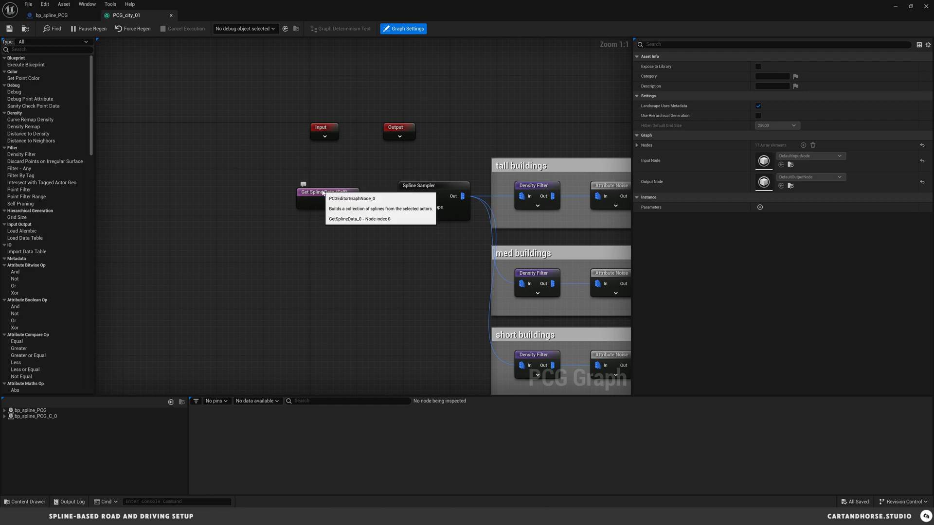
{"action": "left_click", "coordinate": [49, 15]}
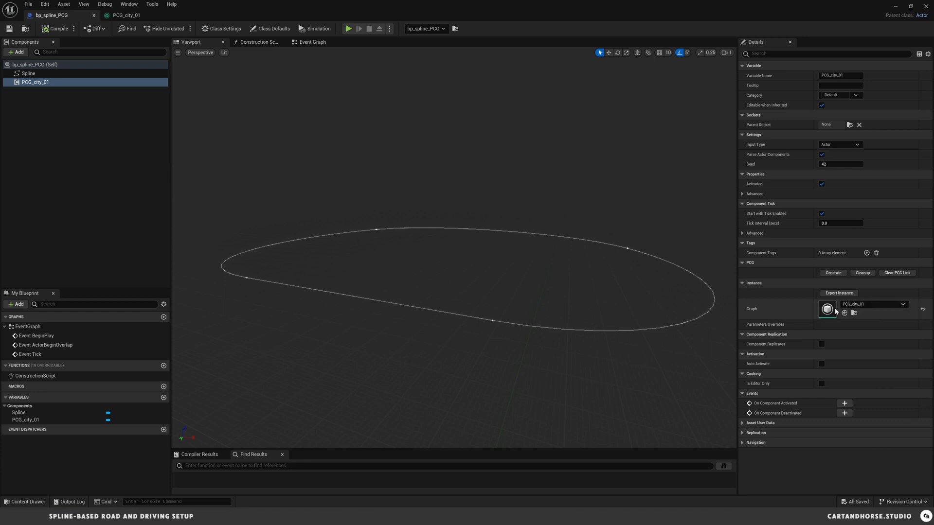
{"action": "mouse_move", "coordinate": [50, 109]}
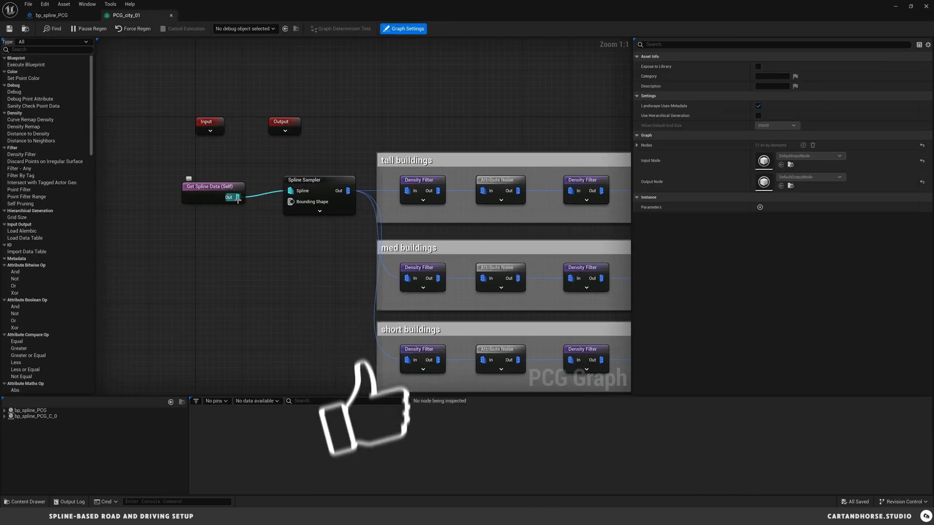
{"action": "left_click", "coordinate": [319, 180]}
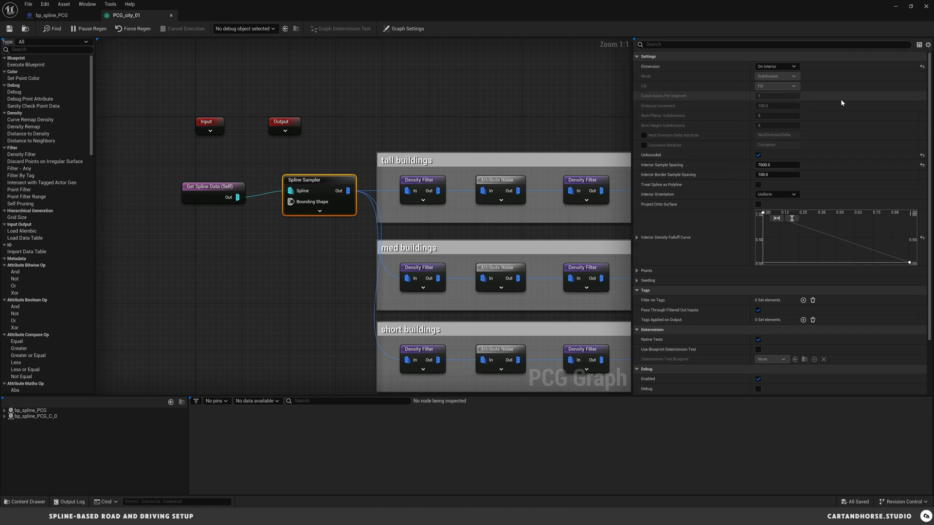
Review the Spline Sampler's Dimension options and keep On Interior sampling
{"action": "left_click", "coordinate": [776, 66]}
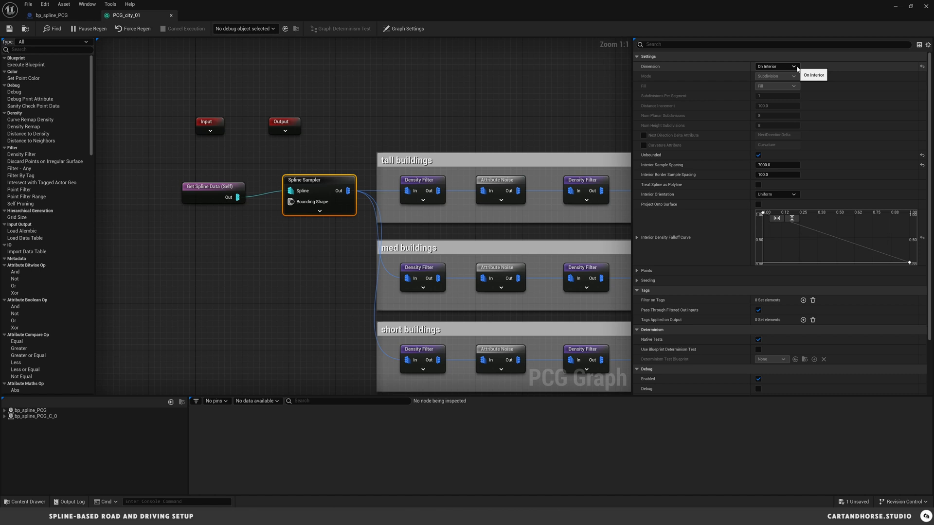
{"action": "left_click", "coordinate": [776, 66]}
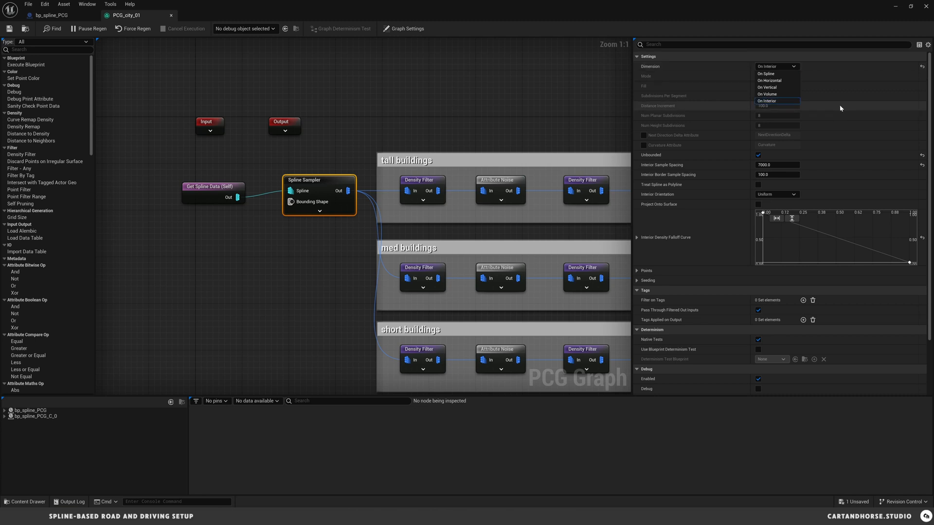
{"action": "left_click", "coordinate": [768, 100]}
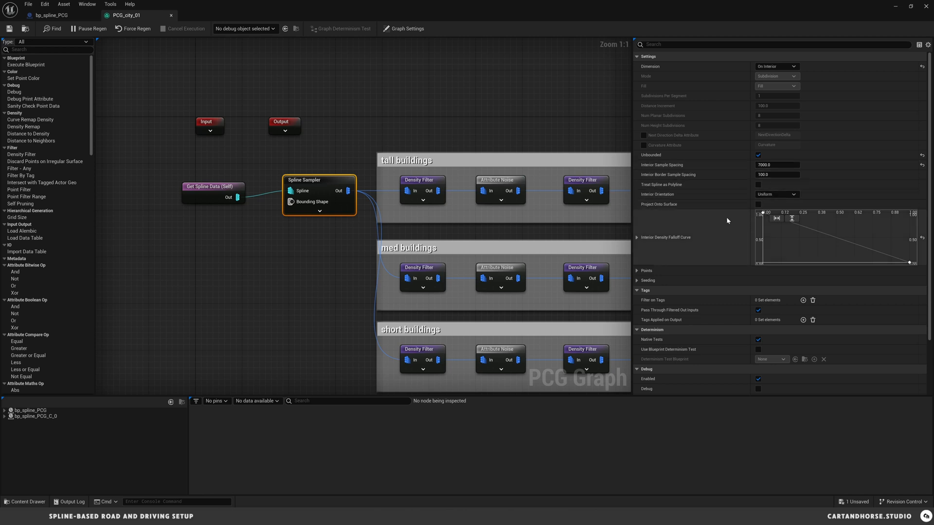
{"action": "mouse_move", "coordinate": [786, 239]}
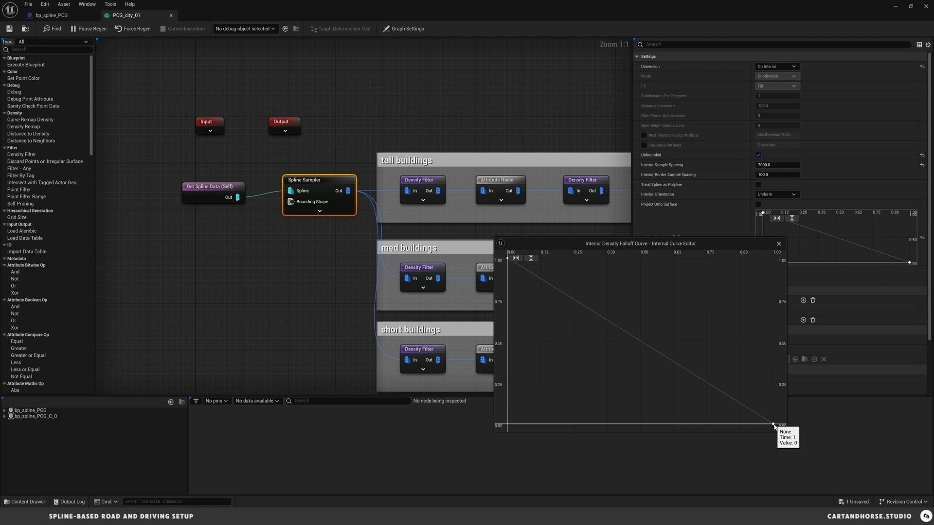
{"action": "mouse_move", "coordinate": [754, 326]}
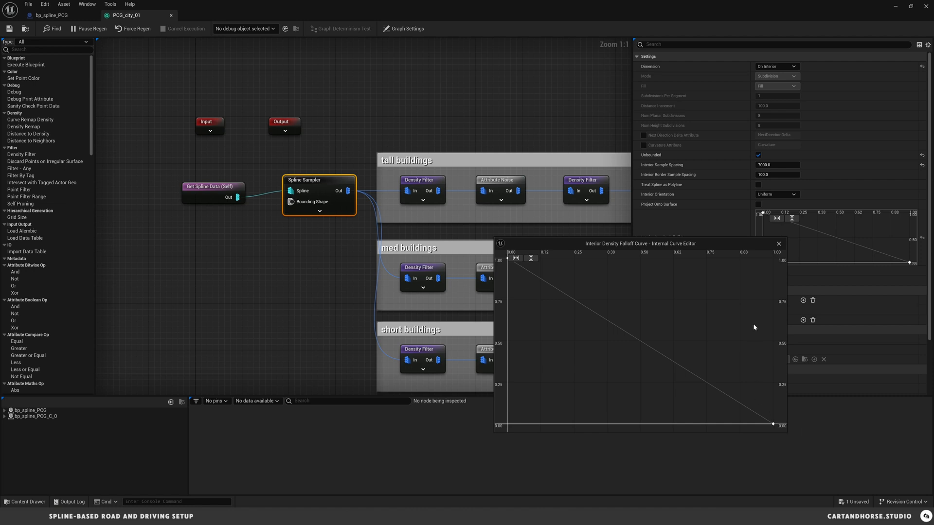
{"action": "mouse_move", "coordinate": [735, 355]}
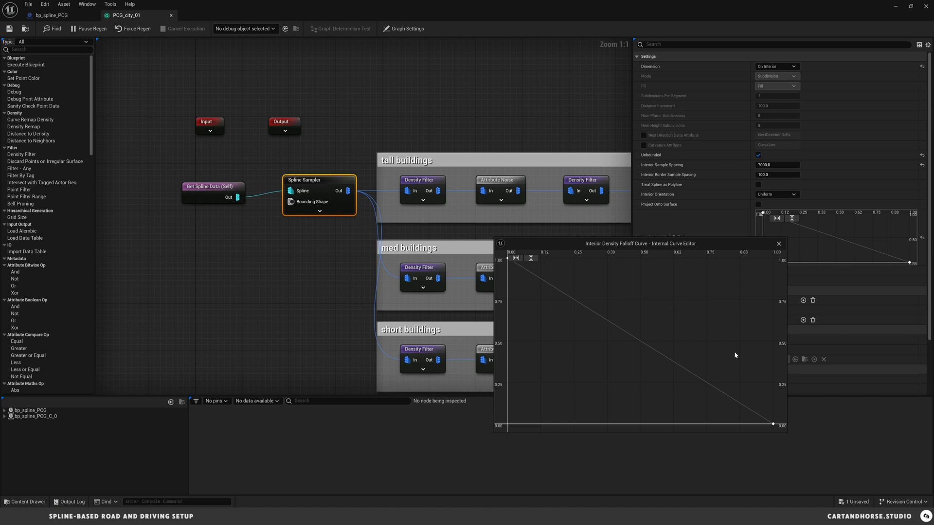
{"action": "left_click", "coordinate": [778, 244]}
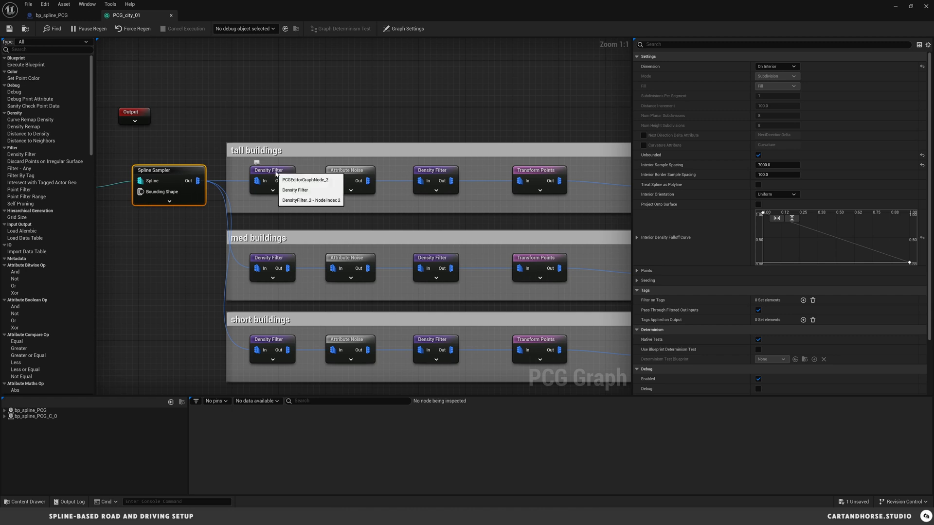
{"action": "left_click", "coordinate": [271, 180]}
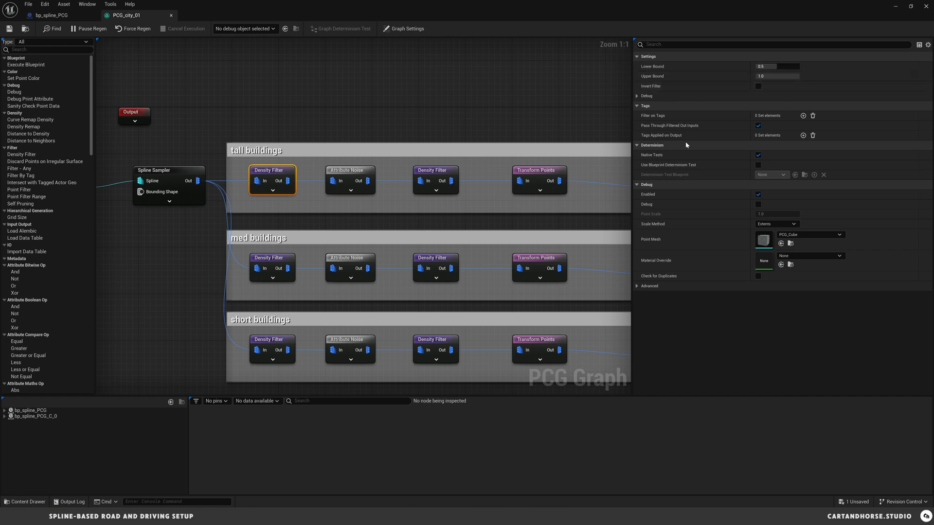
{"action": "mouse_move", "coordinate": [173, 177]}
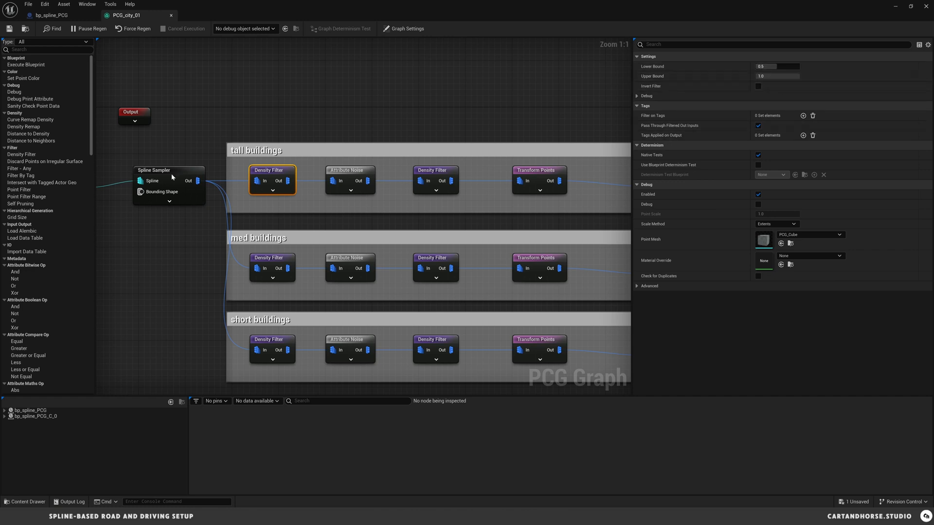
{"action": "left_click", "coordinate": [169, 170]}
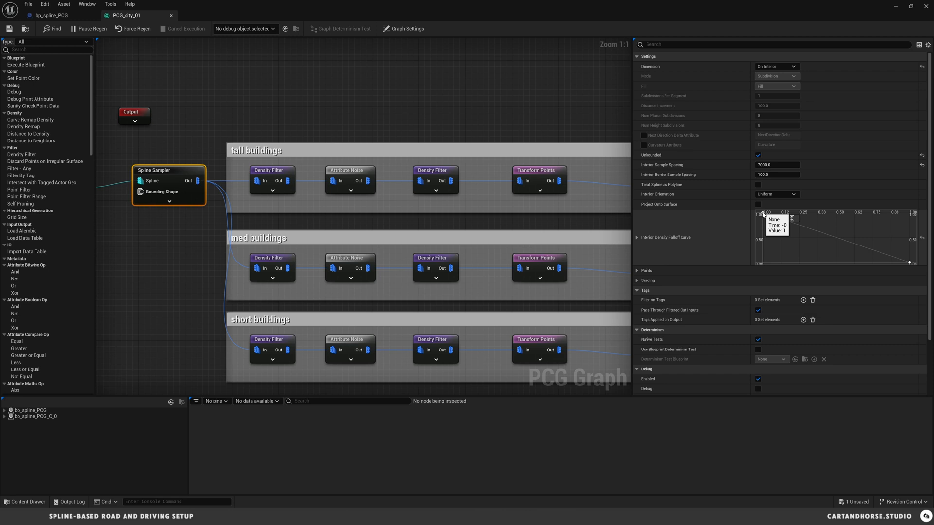
{"action": "mouse_move", "coordinate": [883, 257]}
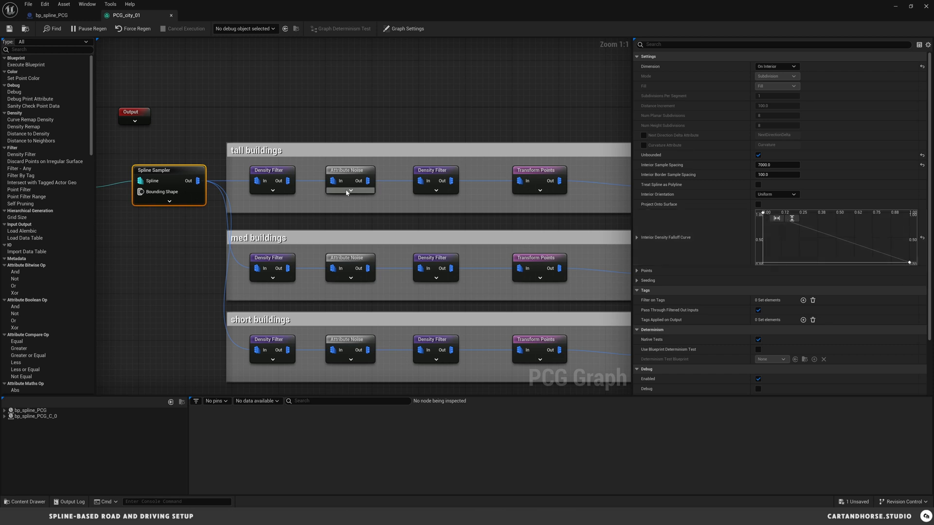
{"action": "left_click", "coordinate": [272, 180]}
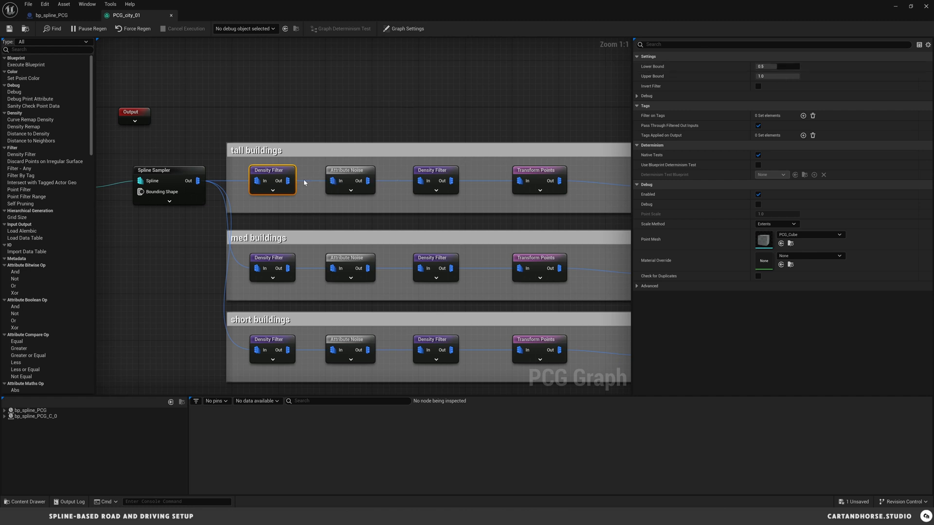
{"action": "left_click", "coordinate": [350, 170]}
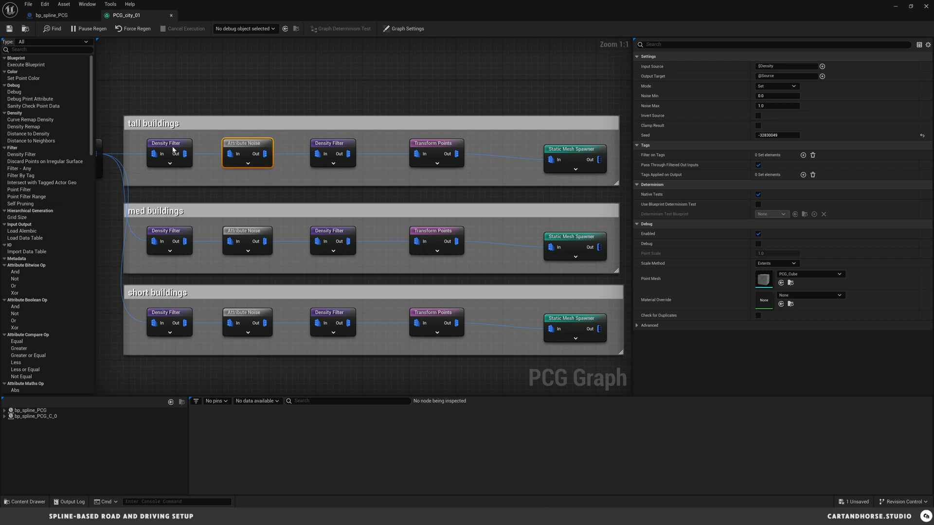
{"action": "mouse_move", "coordinate": [253, 160]}
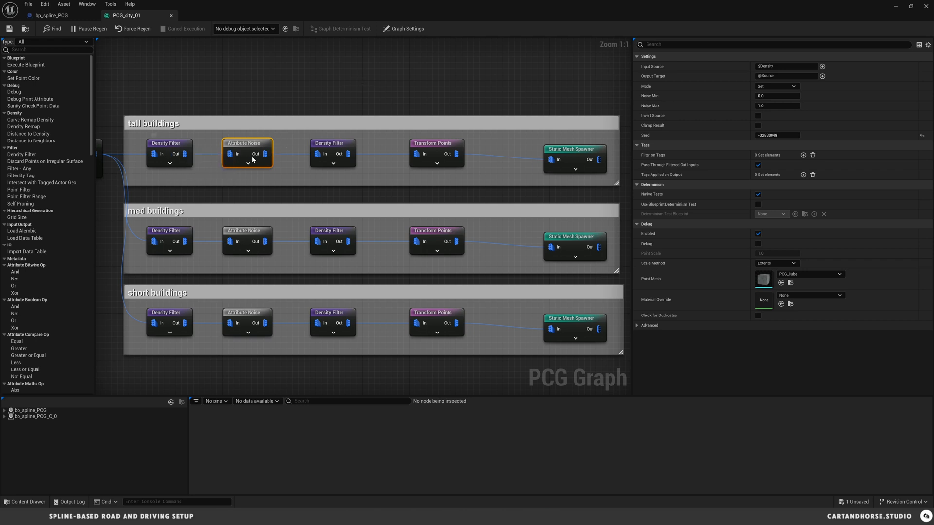
{"action": "mouse_move", "coordinate": [300, 165]}
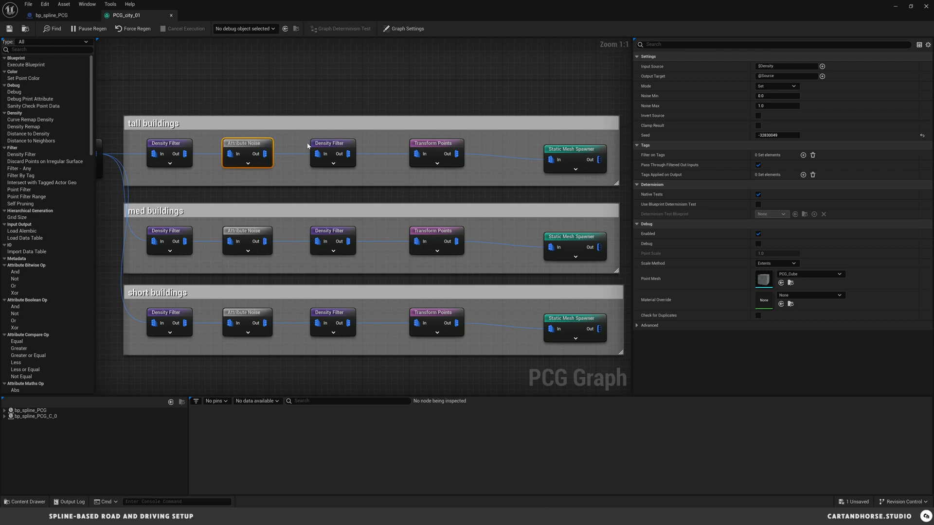
{"action": "mouse_move", "coordinate": [308, 146]}
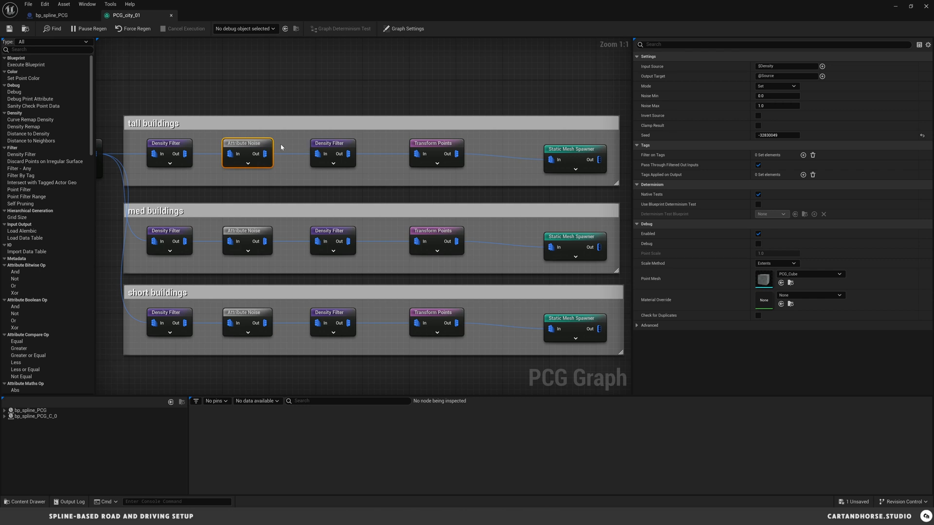
{"action": "mouse_move", "coordinate": [310, 177]}
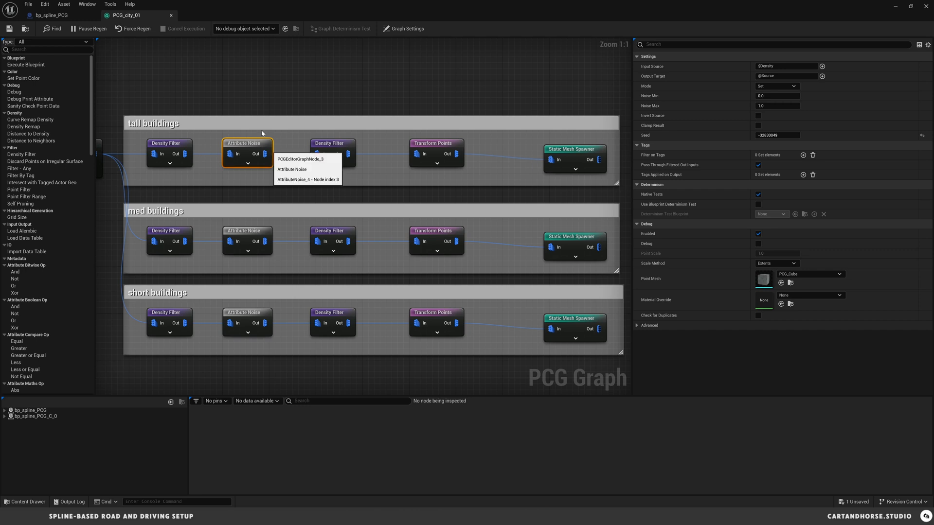
{"action": "mouse_move", "coordinate": [275, 127]}
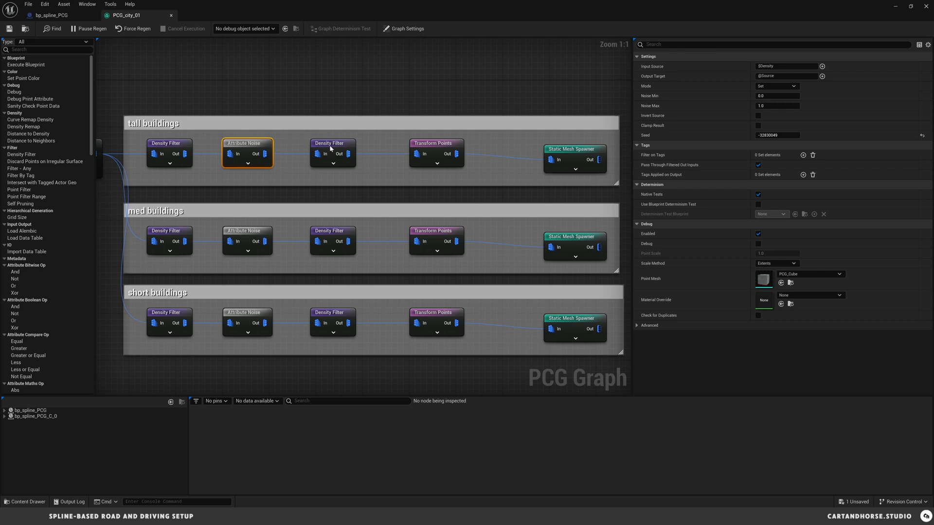
Select the tall buildings' second Density Filter, keeping densities 0.5 to 1.0
{"action": "left_click", "coordinate": [332, 143]}
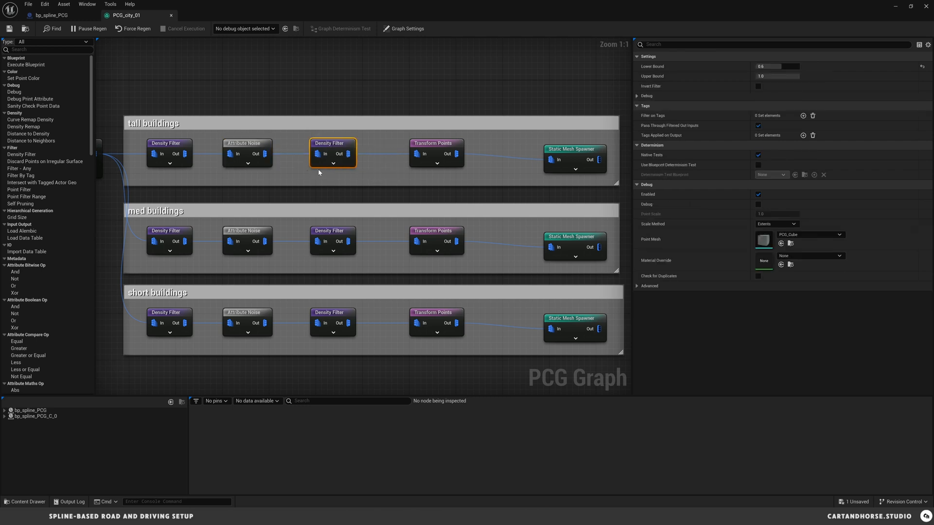
{"action": "mouse_move", "coordinate": [655, 84]}
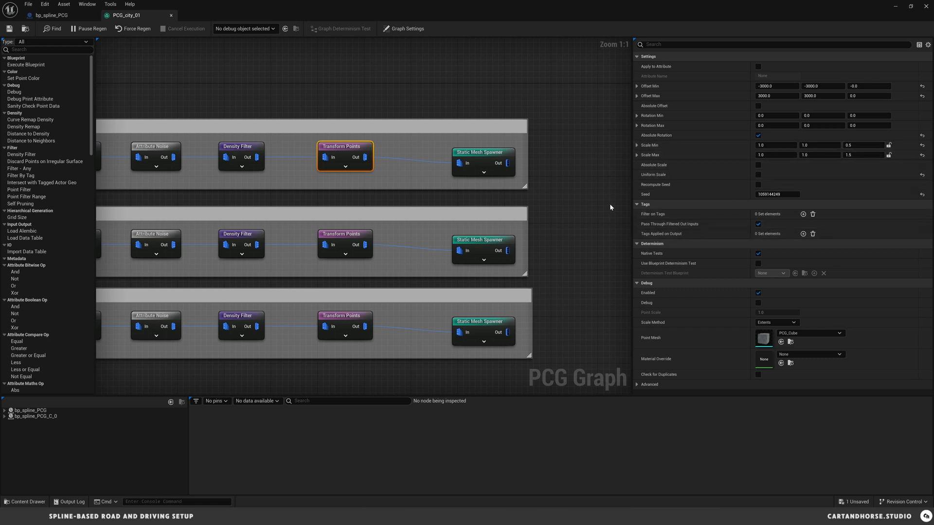
Select the tall buildings' Transform Points node to show its ±3000 offsets and 0.5–1.5 scale
{"action": "left_click", "coordinate": [482, 152]}
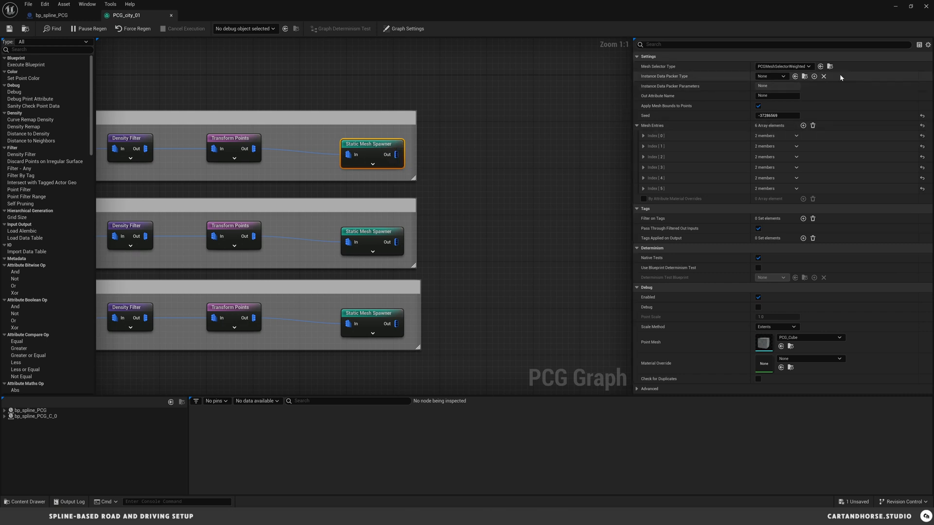
Expand Mesh Entries [0] and its Descriptor to reveal the building_tall_01 static mesh
{"action": "left_click", "coordinate": [643, 135]}
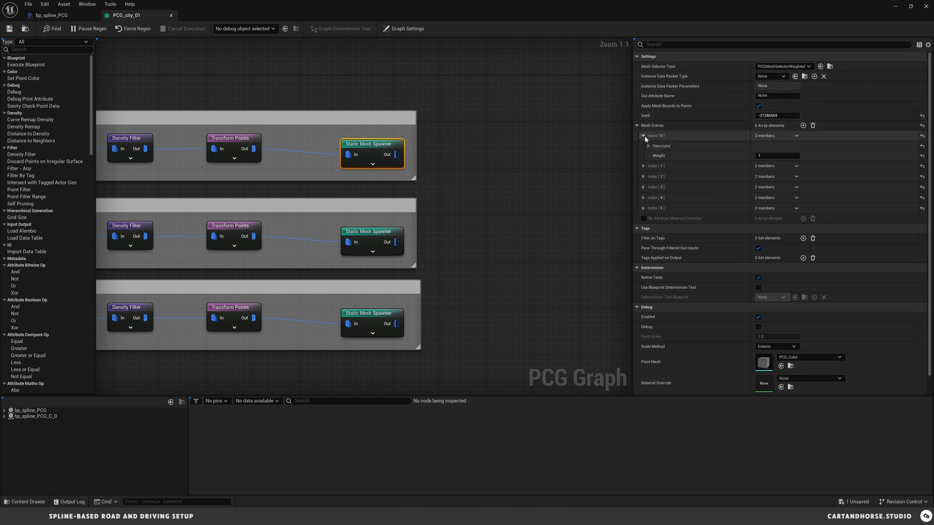
{"action": "left_click", "coordinate": [648, 146]}
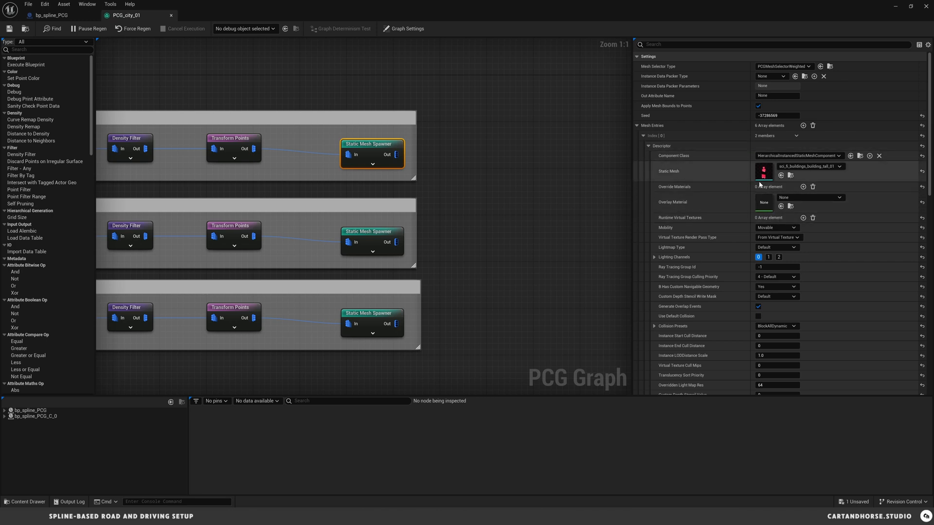
{"action": "mouse_move", "coordinate": [464, 182]}
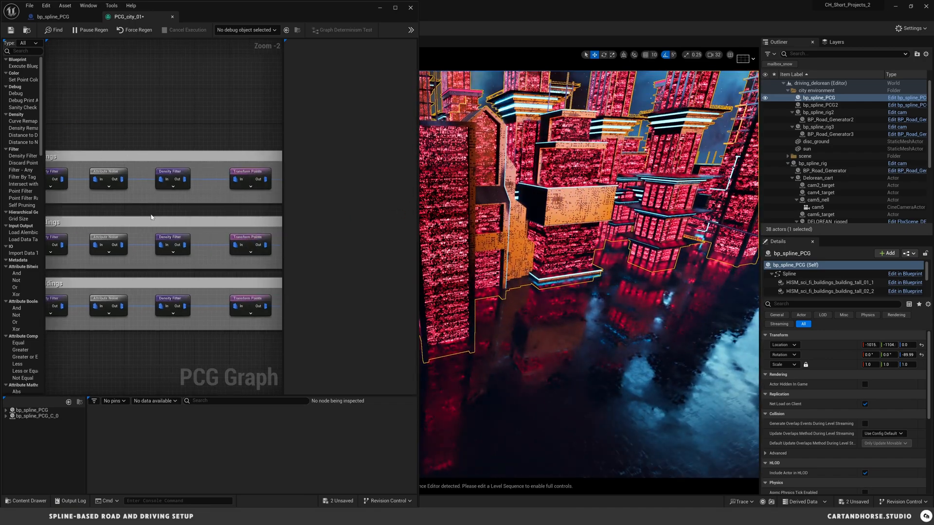
Reselect the tall buildings' Transform Points node, showing ±3000 offsets and 0.5–1.5 height scale
{"action": "left_click", "coordinate": [181, 180]}
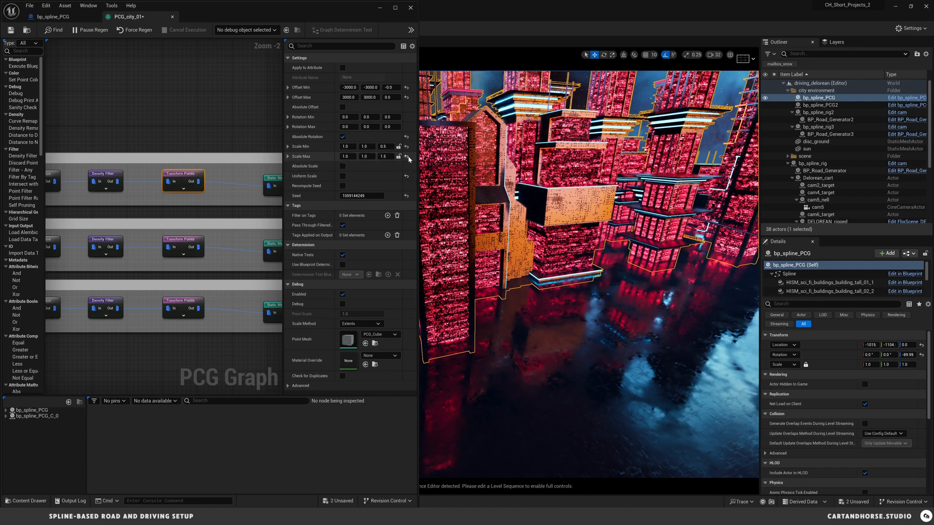
{"action": "left_click", "coordinate": [383, 156]}
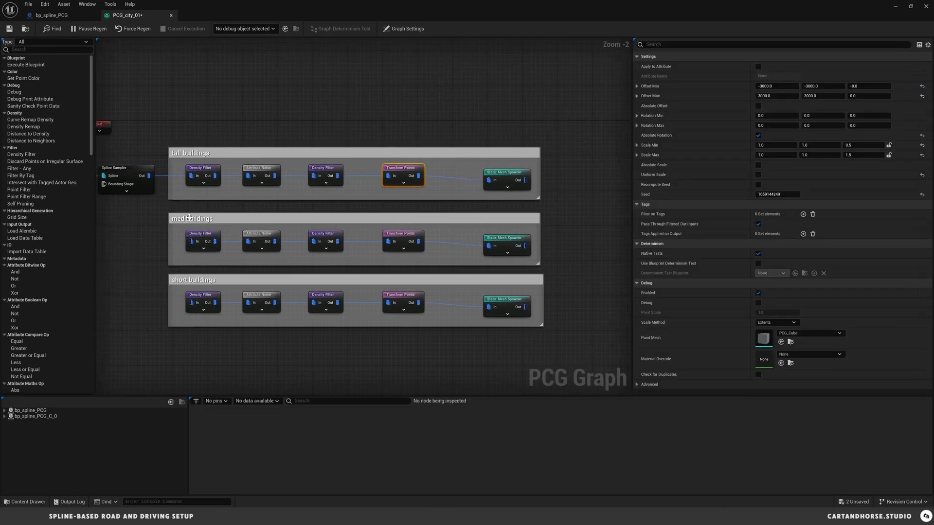
{"action": "mouse_move", "coordinate": [201, 167]}
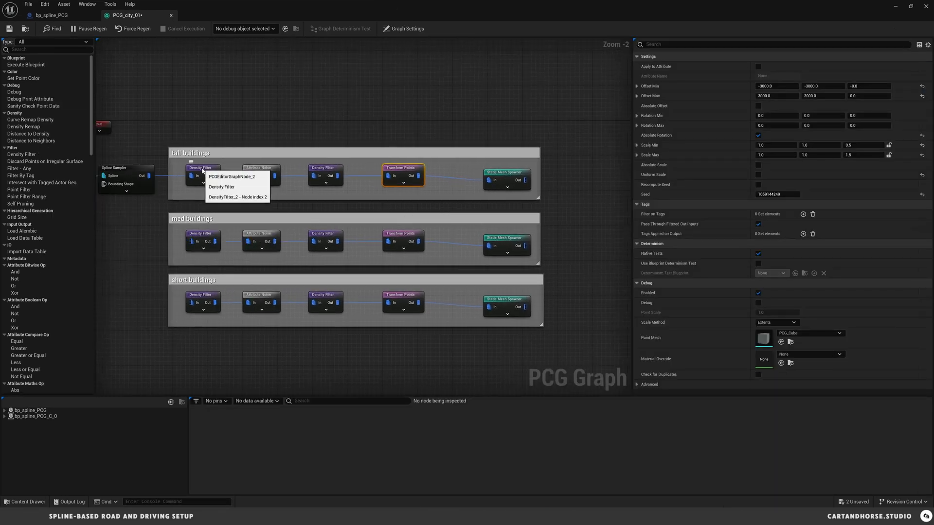
Review the med buildings' spawner, Transform Points, Density Filter (0.0–0.6) and Attribute Noise (0–1) settings
{"action": "left_click", "coordinate": [506, 244]}
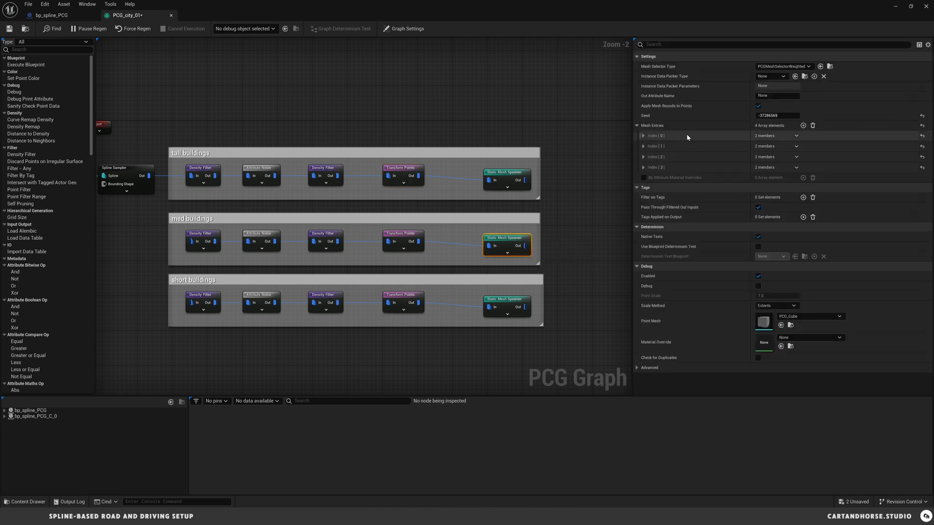
{"action": "left_click", "coordinate": [644, 135]}
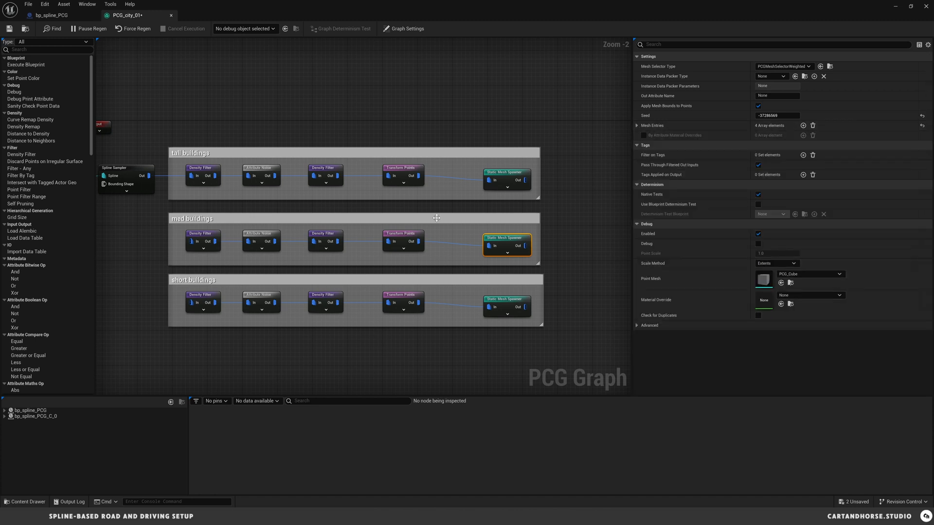
{"action": "left_click", "coordinate": [404, 241]}
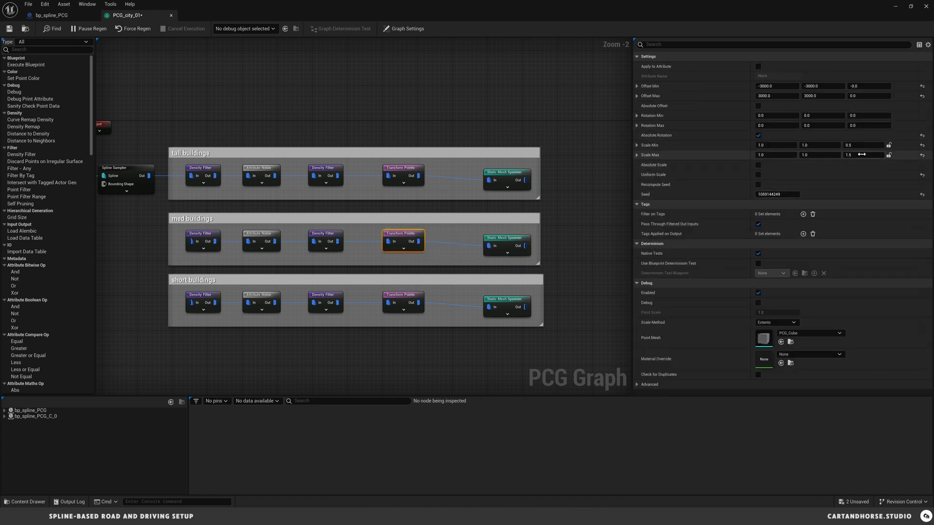
{"action": "left_click", "coordinate": [325, 242]}
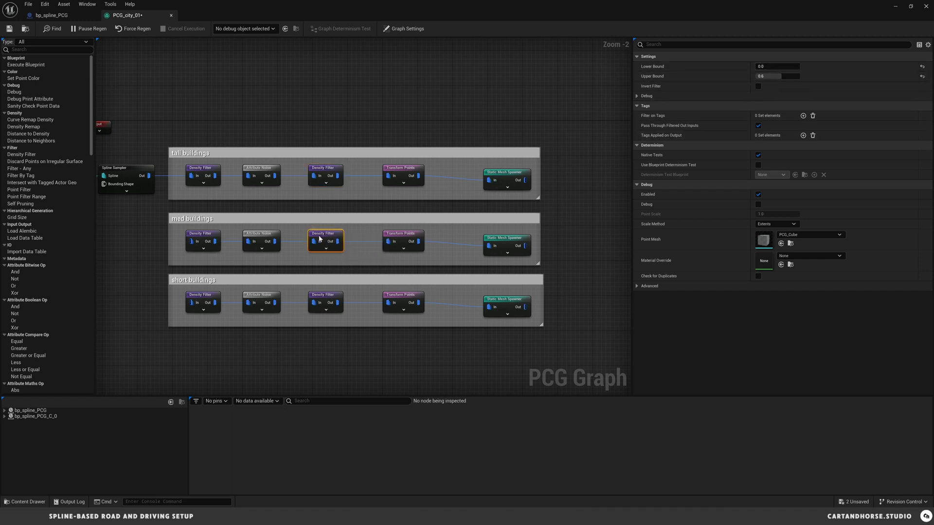
{"action": "mouse_move", "coordinate": [314, 241]}
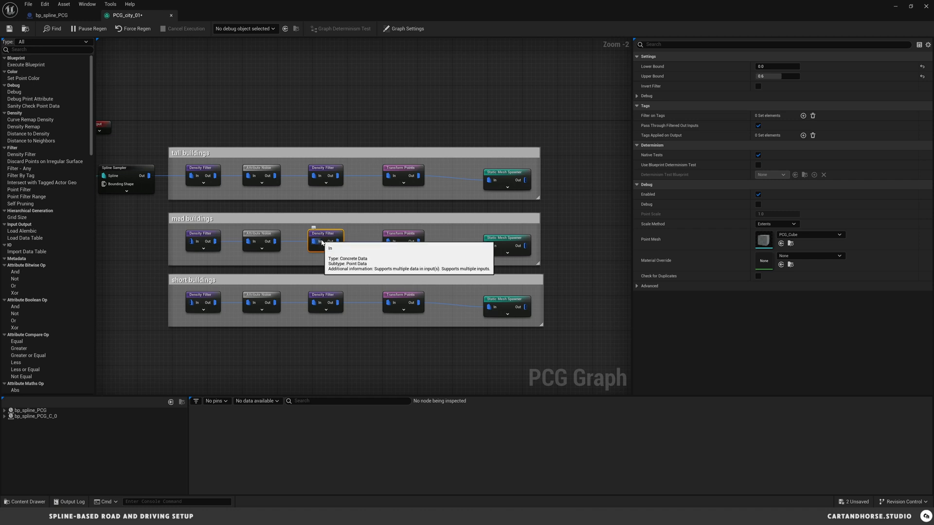
{"action": "mouse_move", "coordinate": [356, 196]}
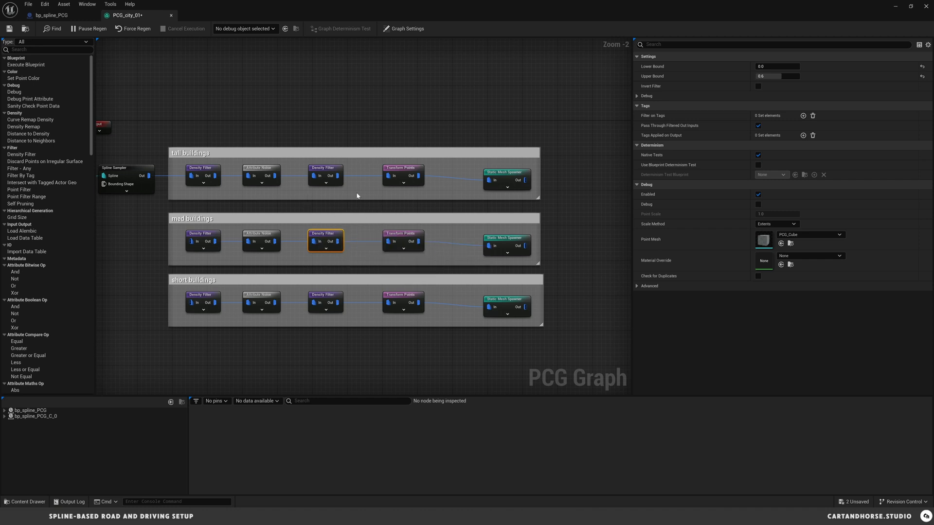
{"action": "mouse_move", "coordinate": [325, 233]}
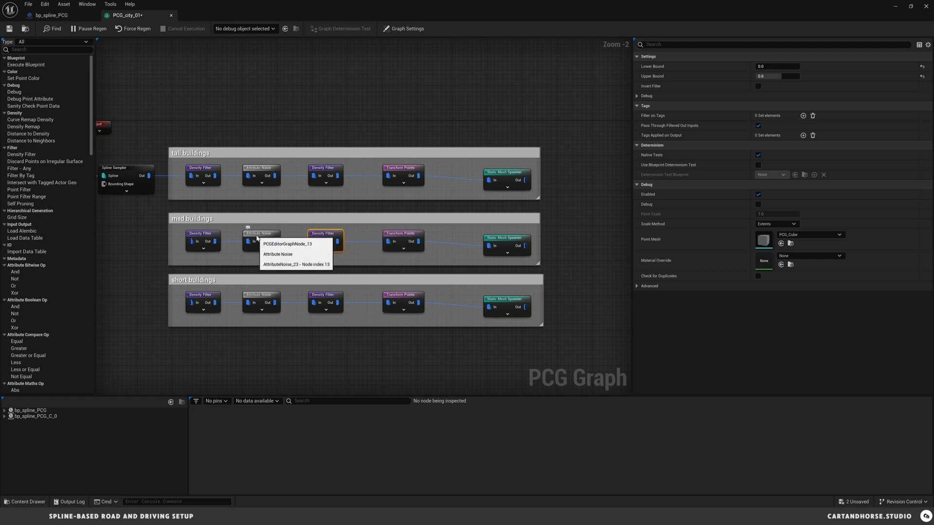
{"action": "left_click", "coordinate": [261, 234]}
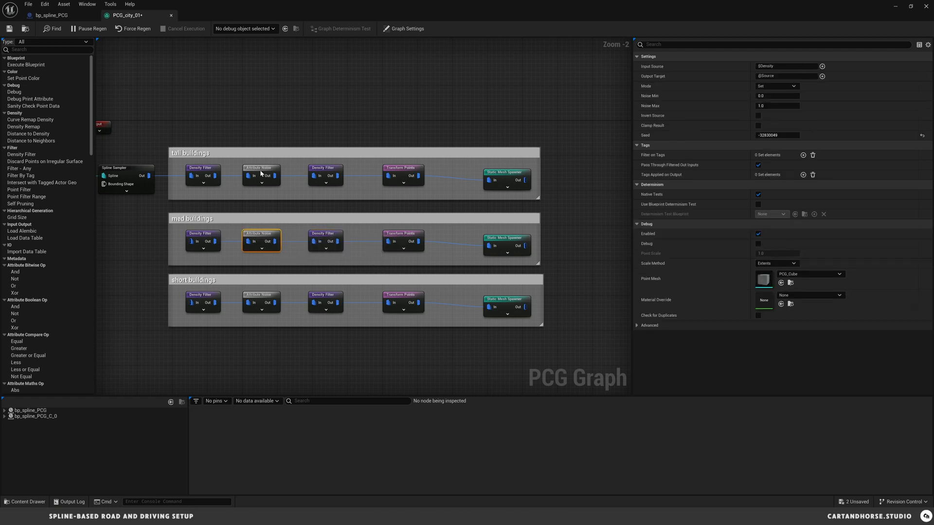